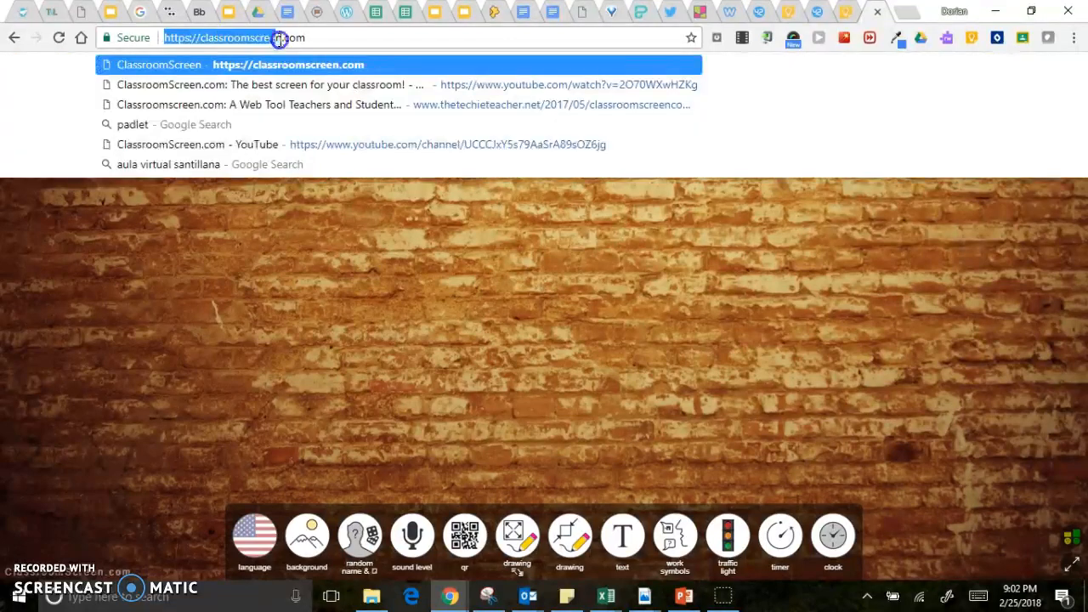
pyautogui.moveTo(299, 184)
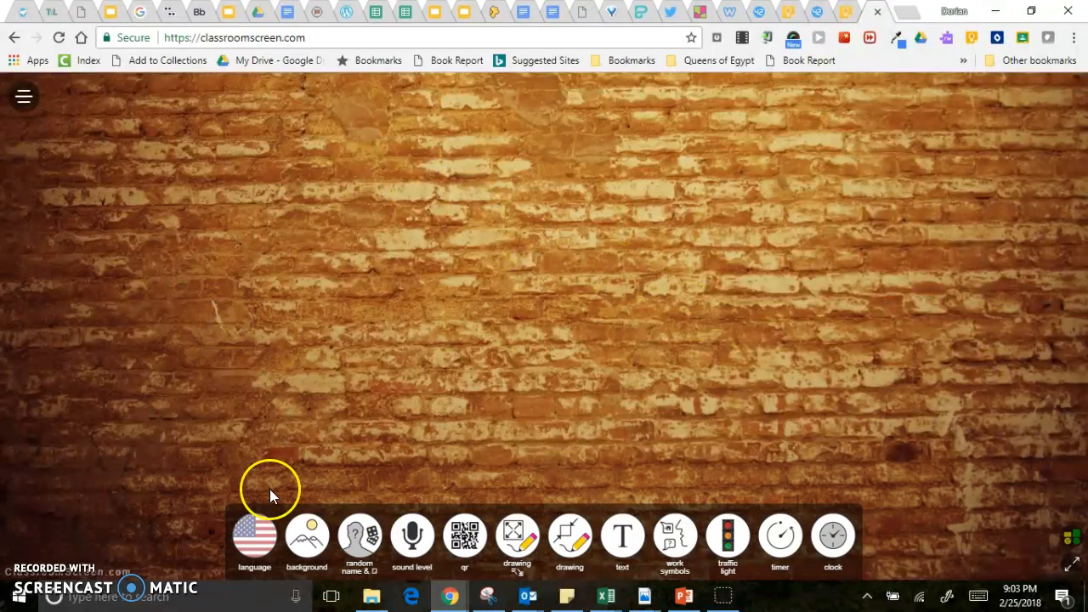
pyautogui.moveTo(306, 544)
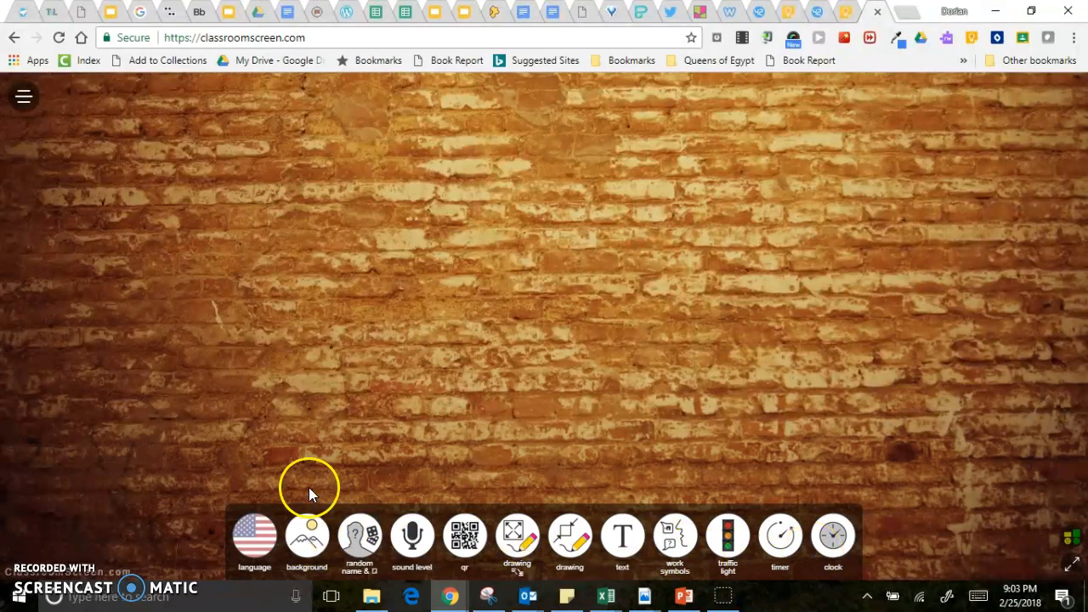
pyautogui.moveTo(259, 504)
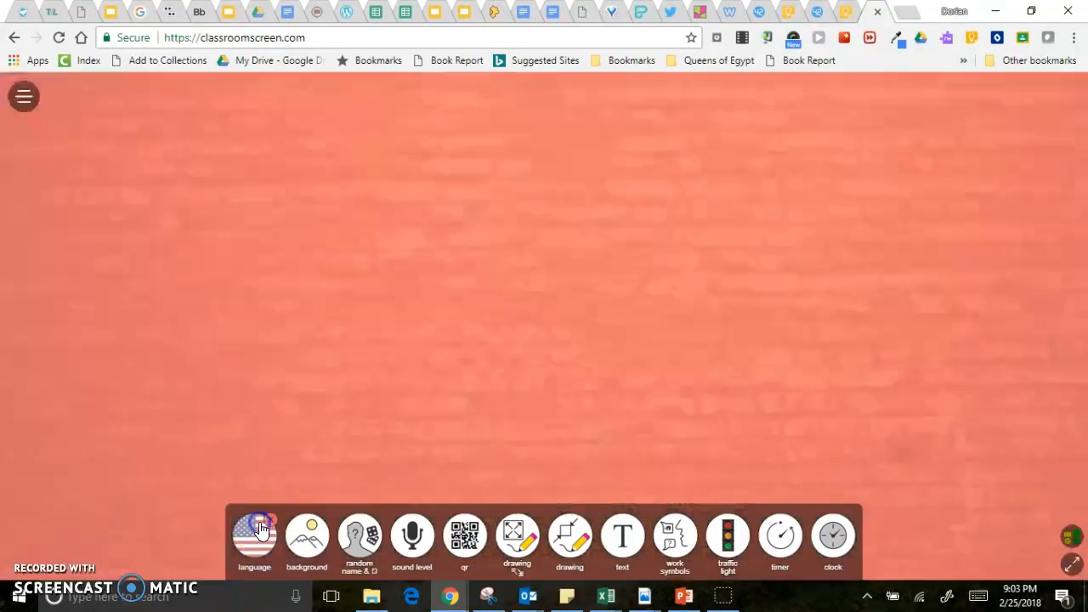
pyautogui.click(255, 540)
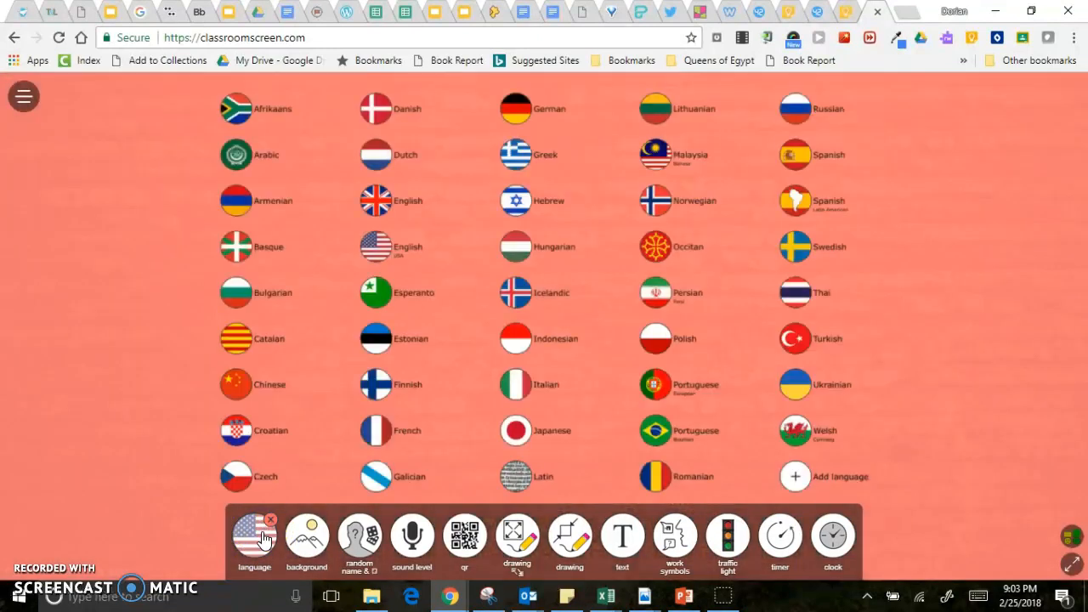
pyautogui.click(272, 517)
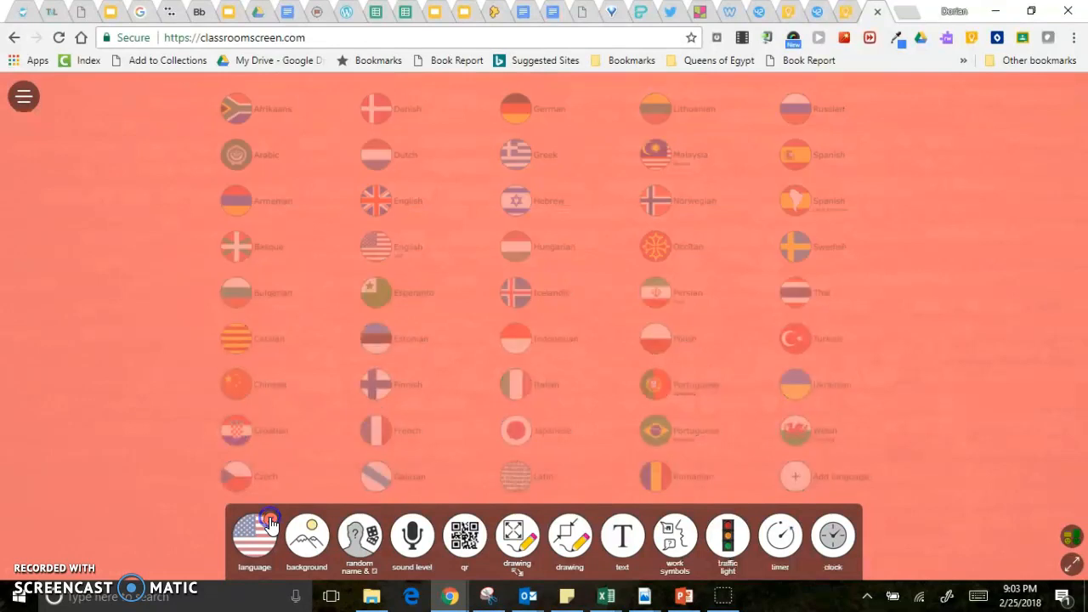
pyautogui.click(306, 535)
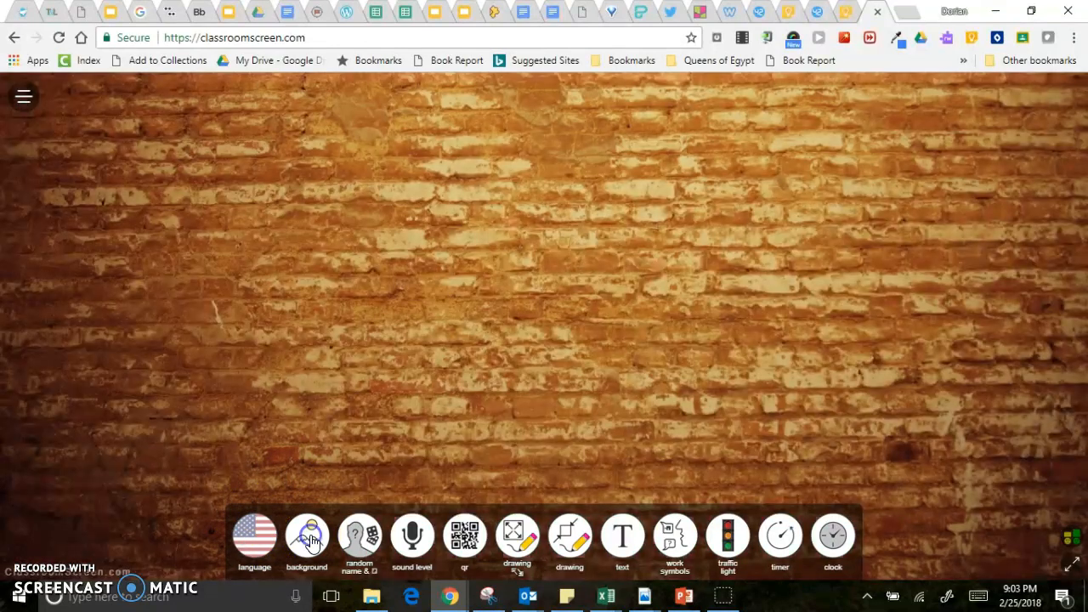
pyautogui.click(306, 536)
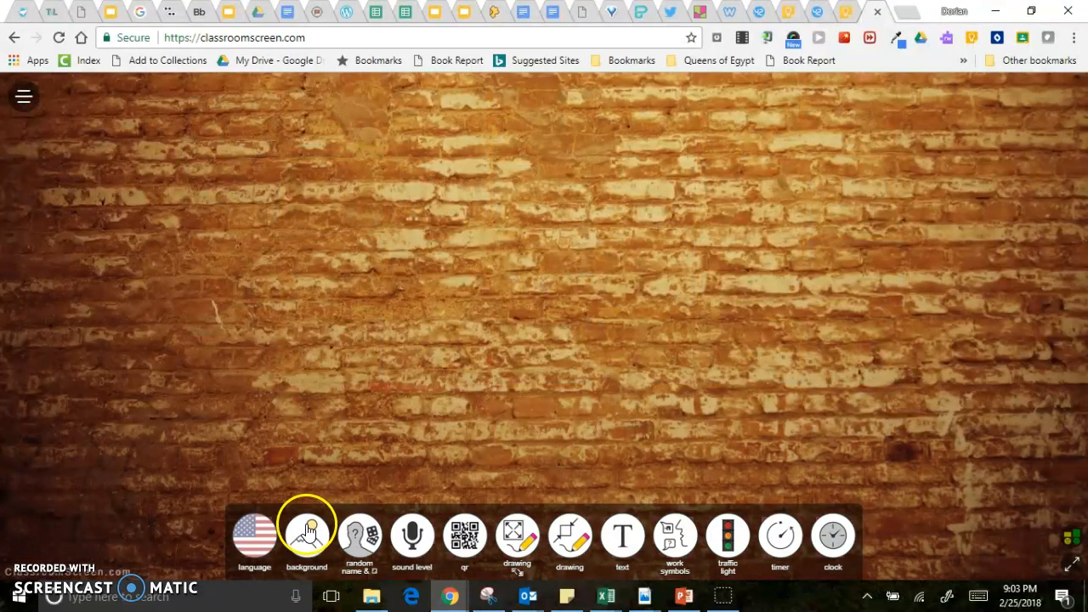
# Enter Hulk and Wonder Woman in the Random Name picker and draw a name, getting Hulk.
pyautogui.click(361, 537)
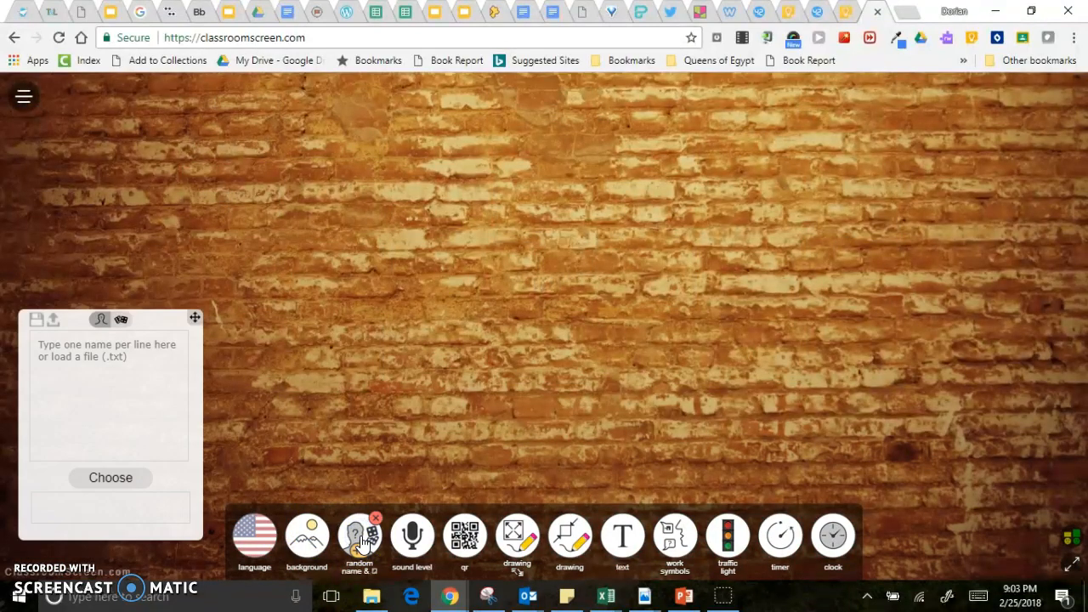
pyautogui.click(87, 366)
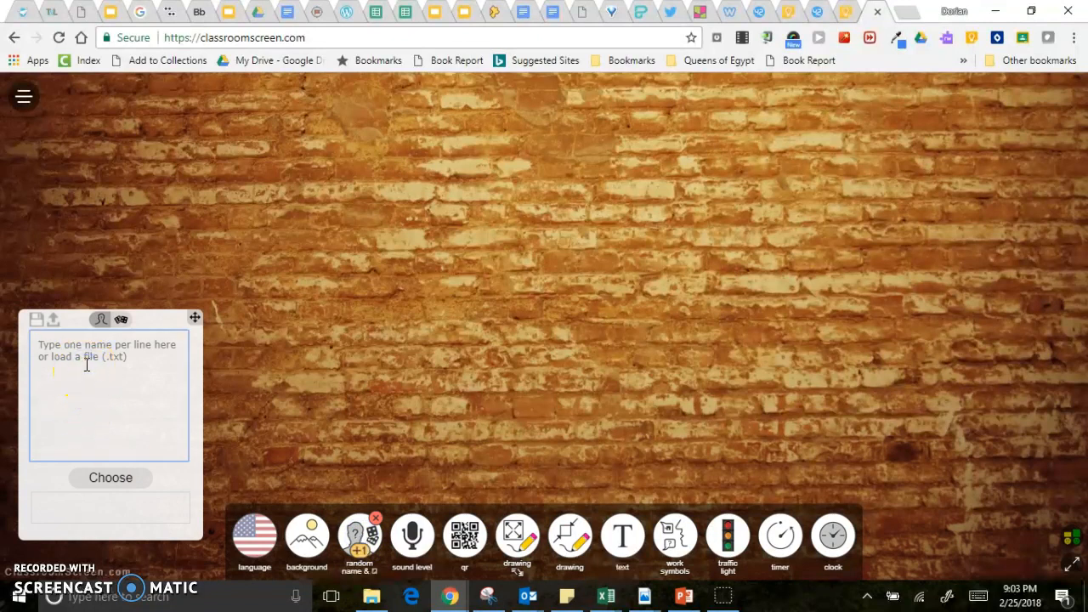
pyautogui.write('Hul')
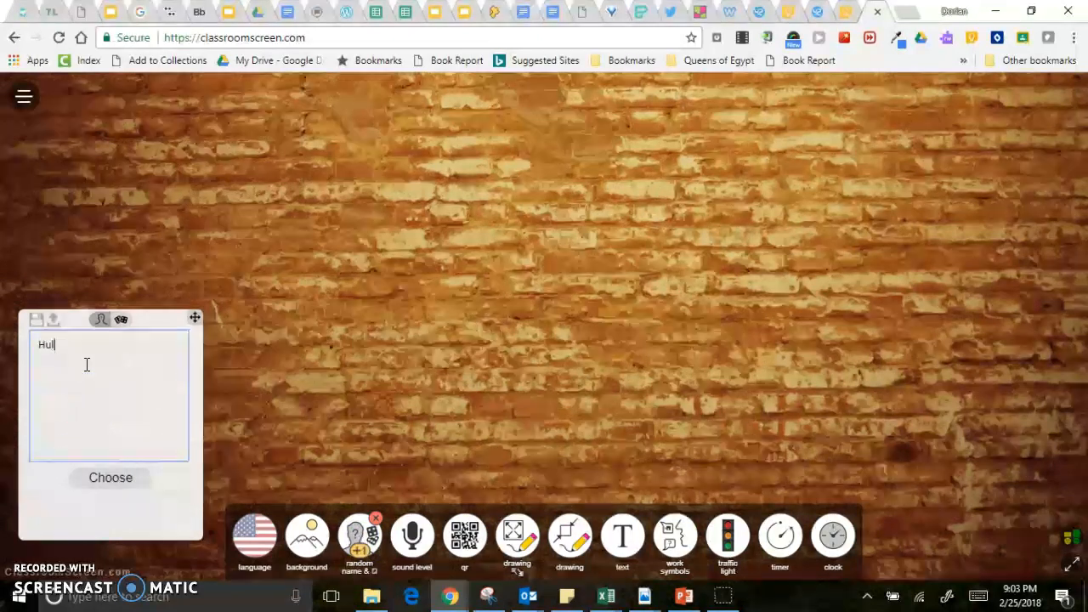
pyautogui.write('k')
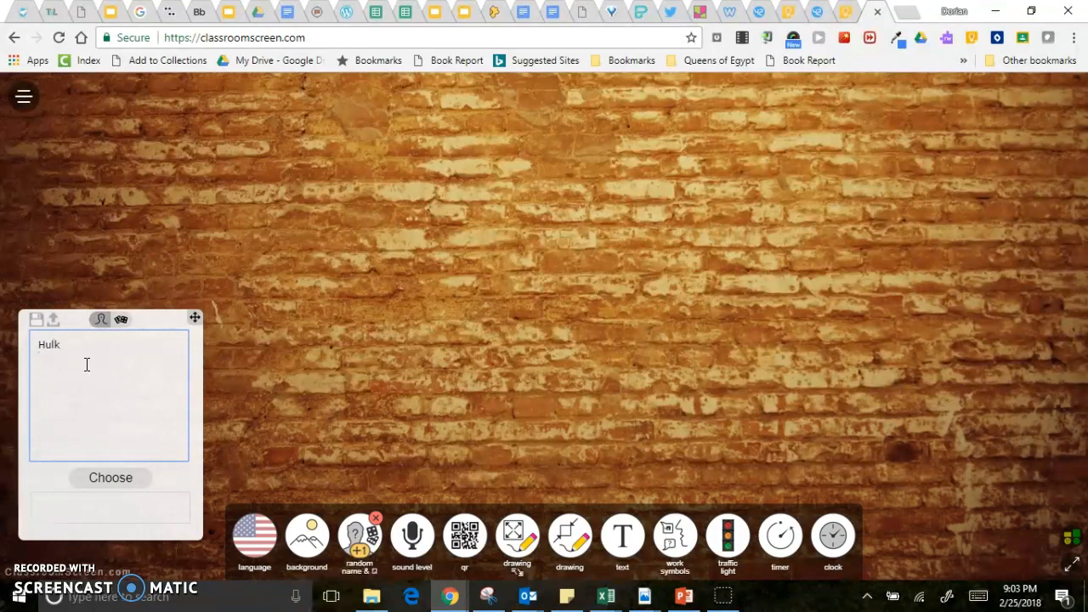
pyautogui.write('Wonder Woman')
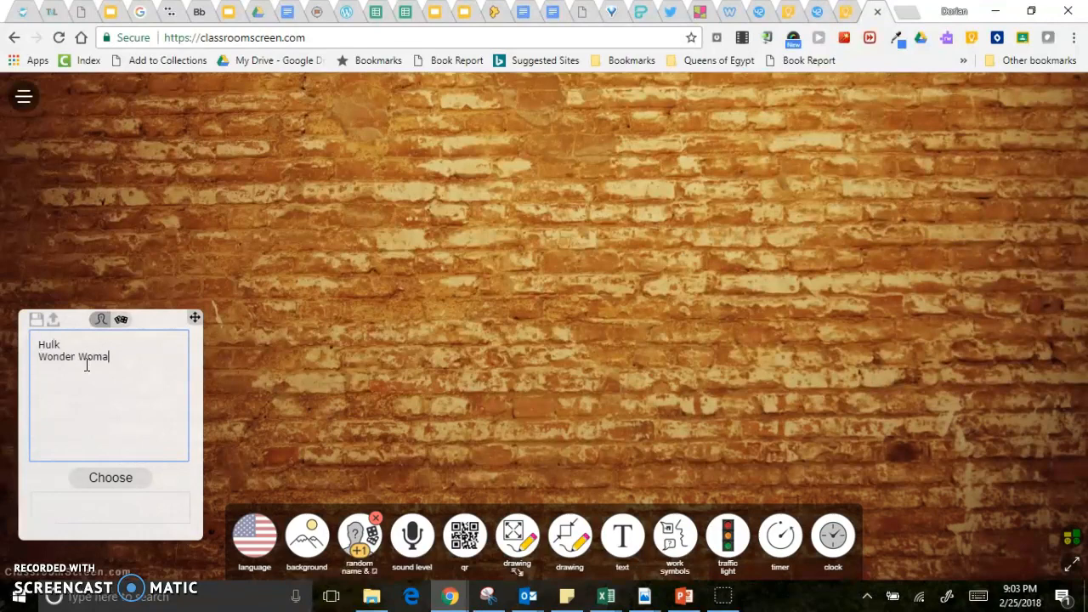
pyautogui.click(110, 478)
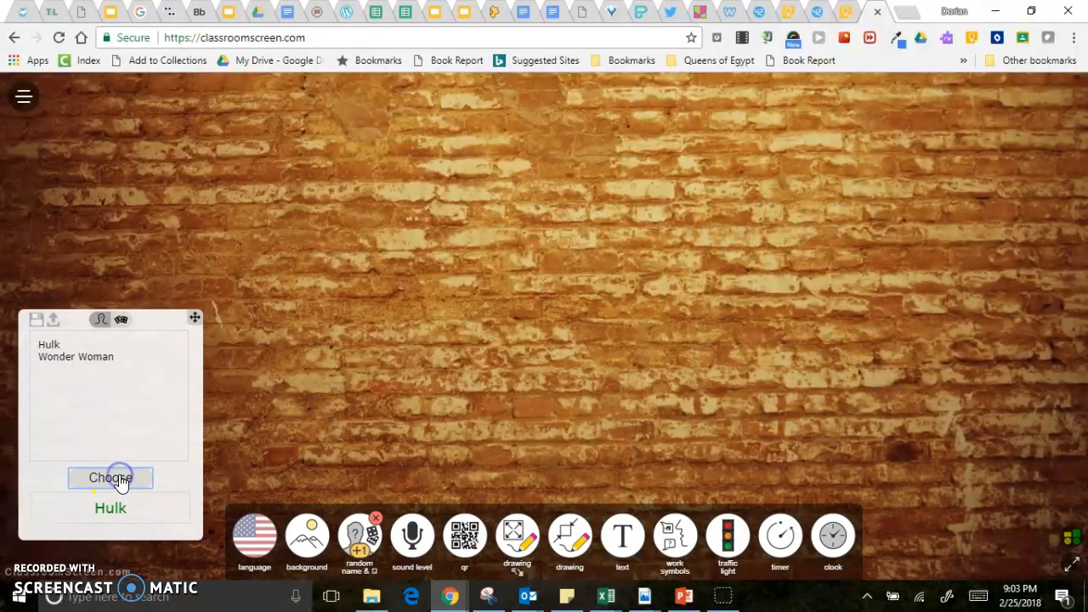
pyautogui.click(110, 478)
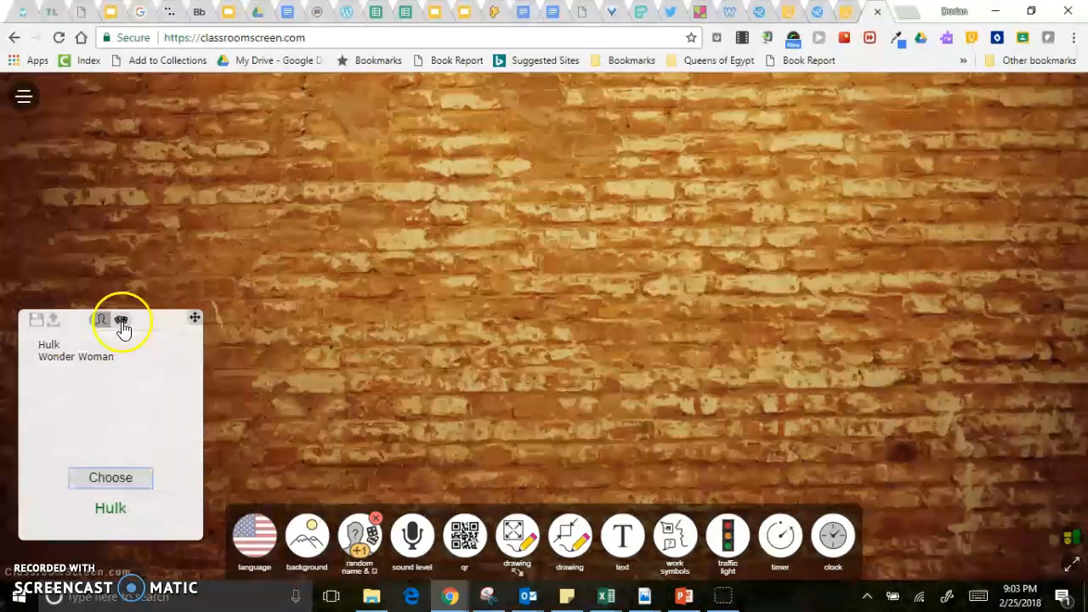
# Switch the picker to dice, choose three dice and roll them.
pyautogui.click(122, 319)
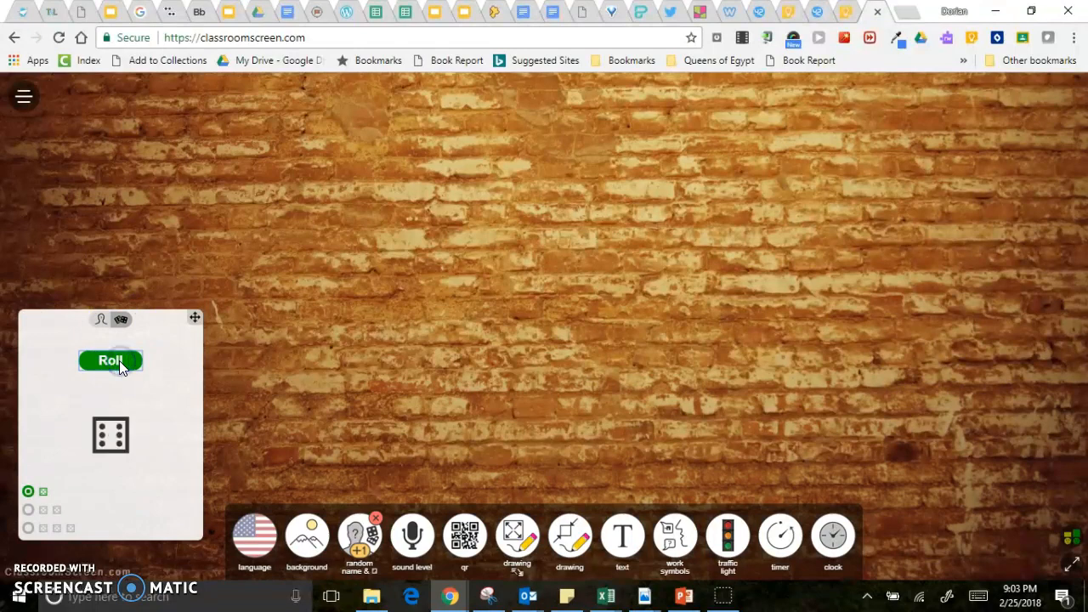
pyautogui.click(111, 361)
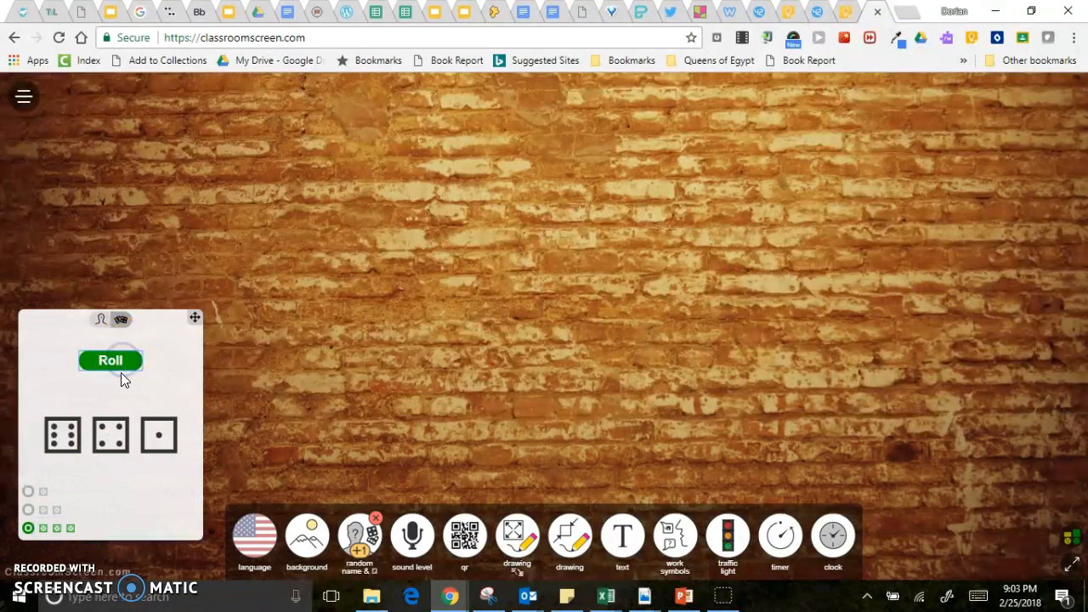
pyautogui.click(102, 320)
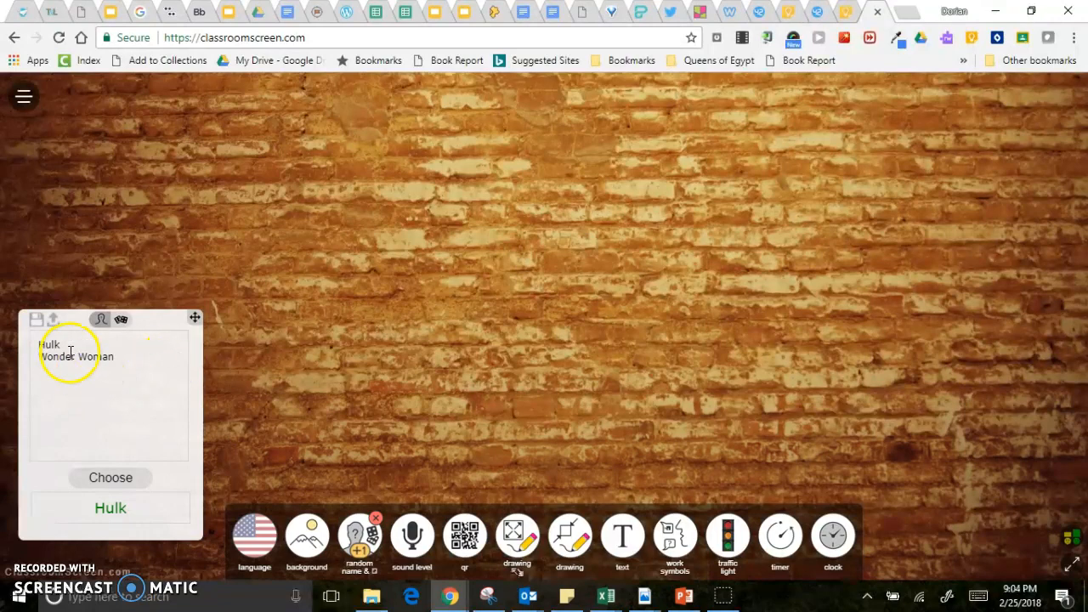
pyautogui.moveTo(270, 519)
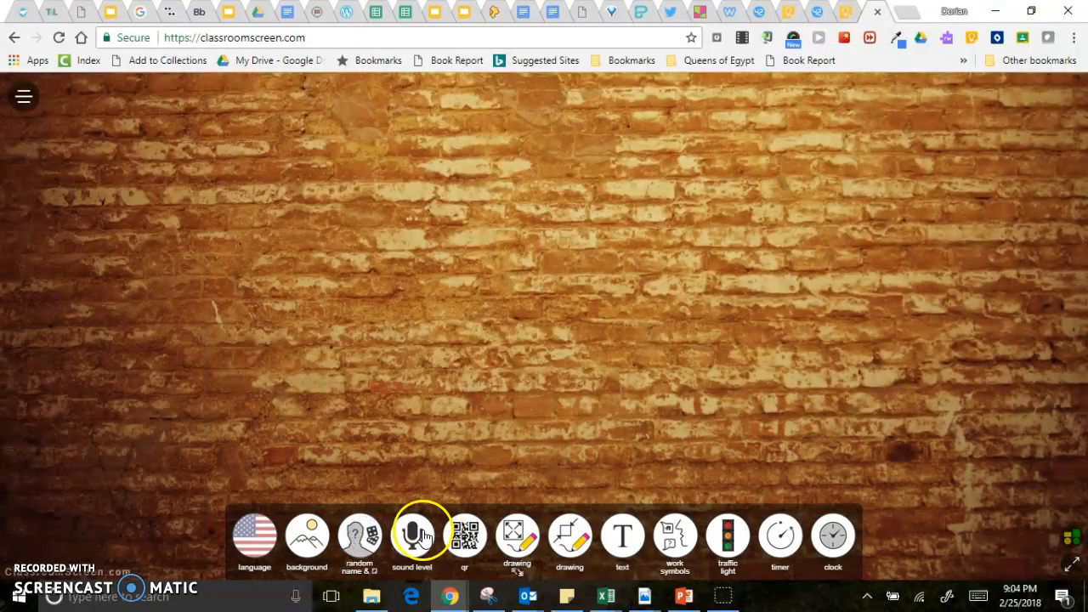
pyautogui.click(411, 536)
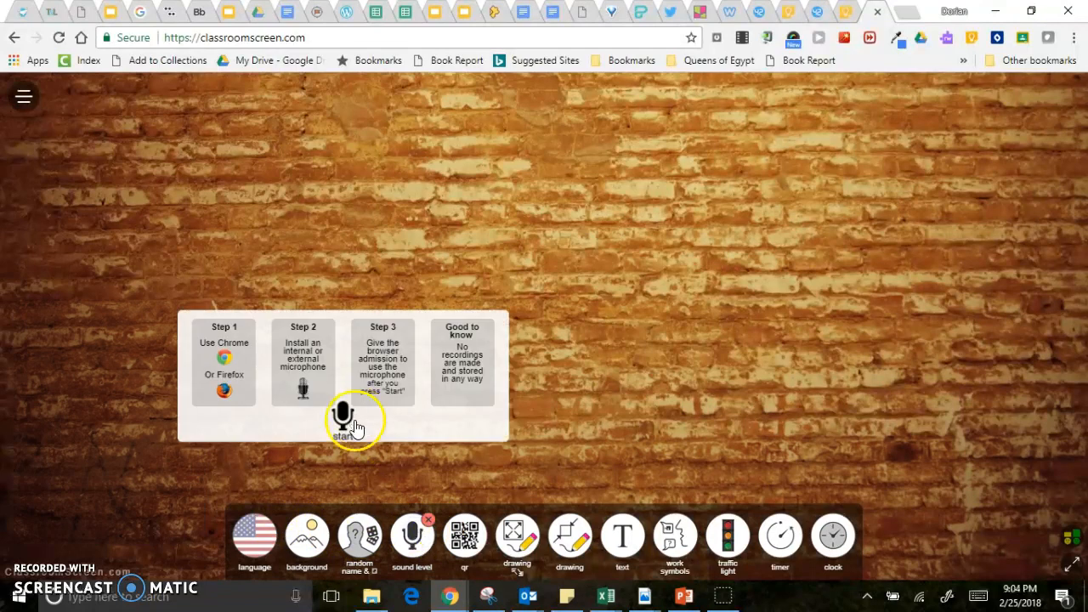
pyautogui.click(340, 414)
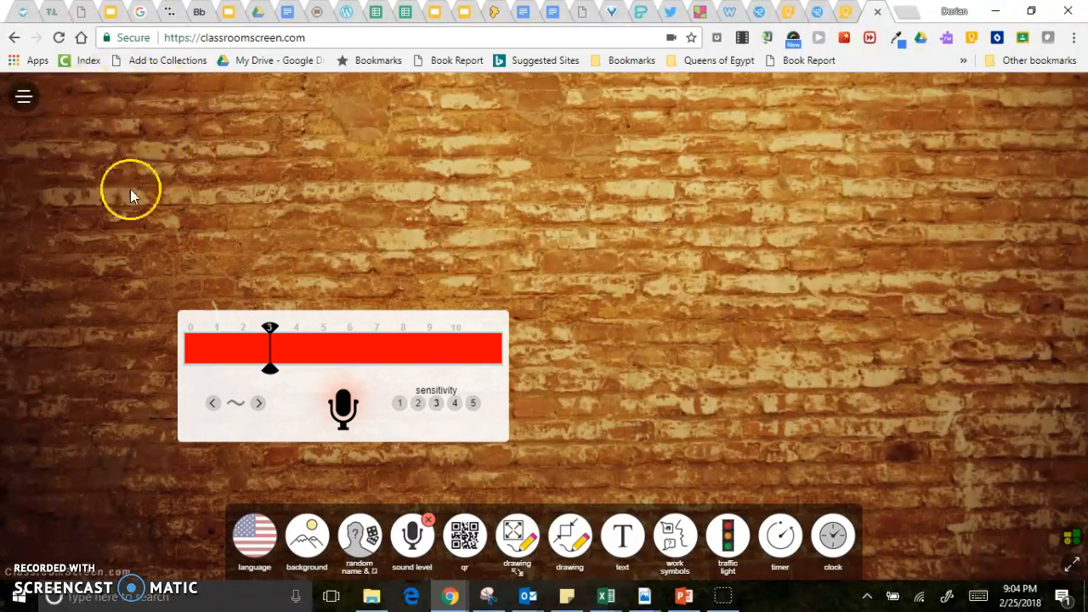
pyautogui.moveTo(269, 370)
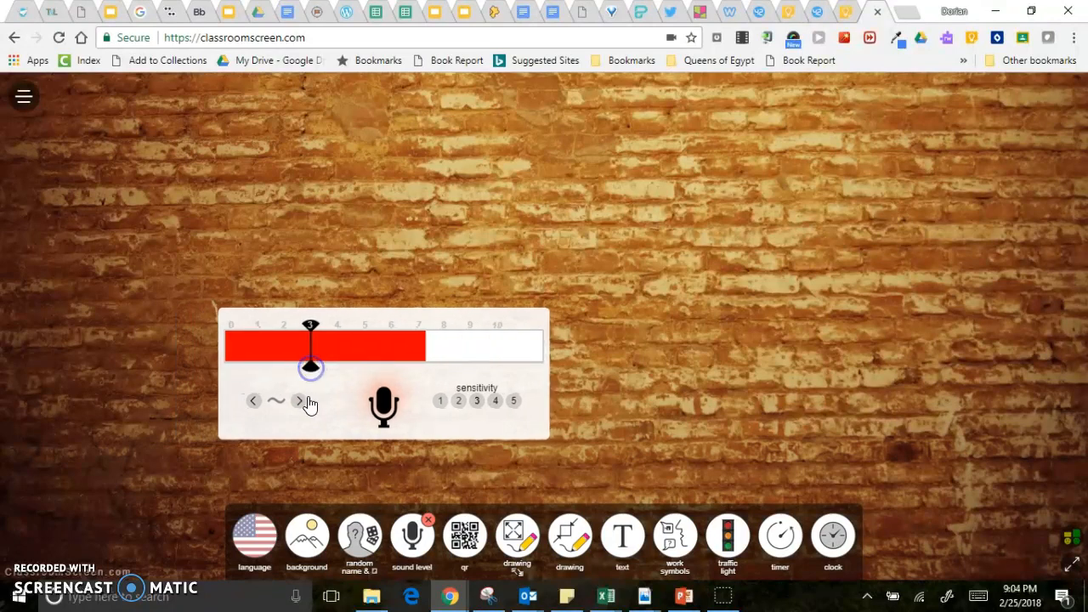
pyautogui.click(299, 401)
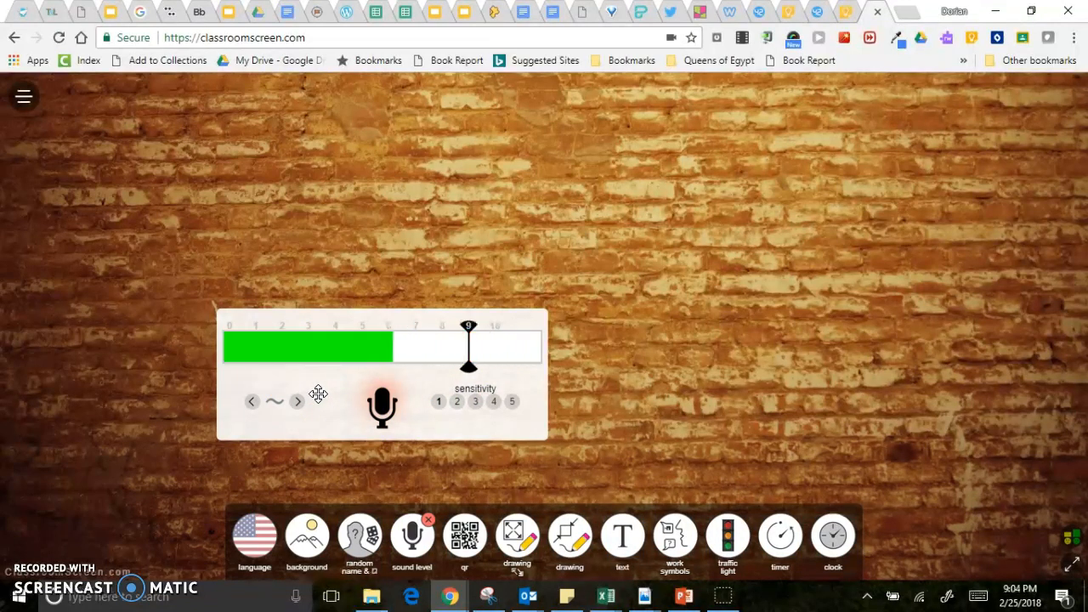
pyautogui.click(411, 538)
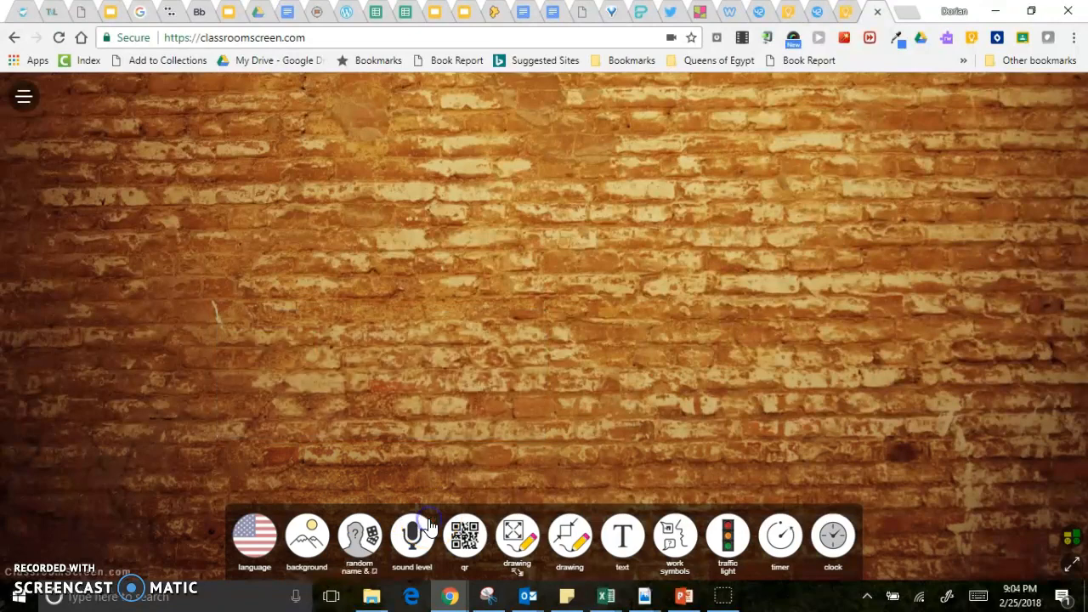
# Show the QR code for the classroomscreen.com address, move it, then close the QR panel.
pyautogui.click(462, 538)
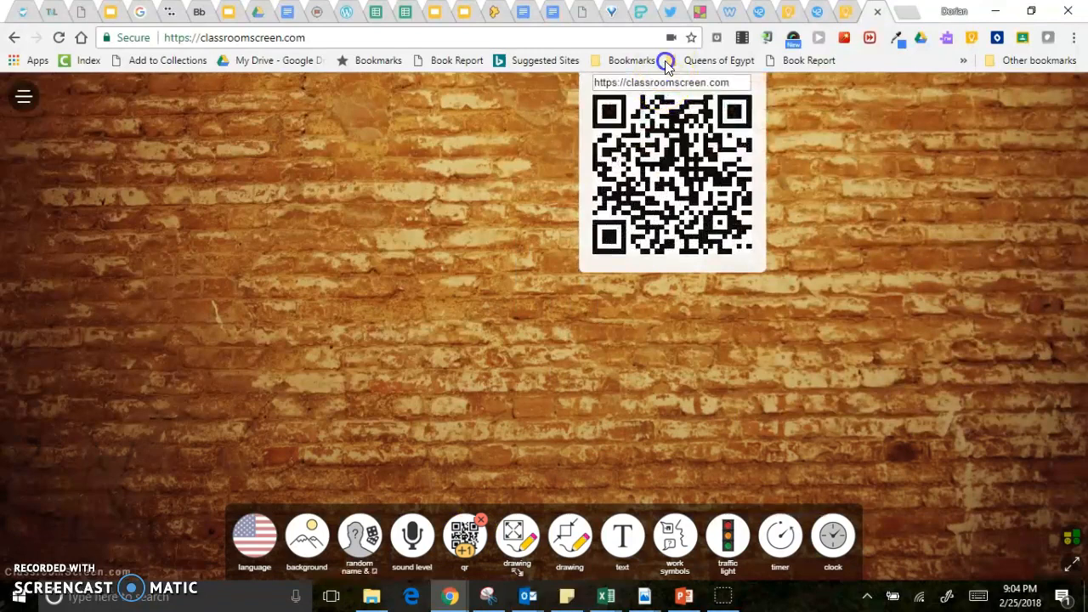
pyautogui.moveTo(672, 170); pyautogui.dragTo(664, 230)
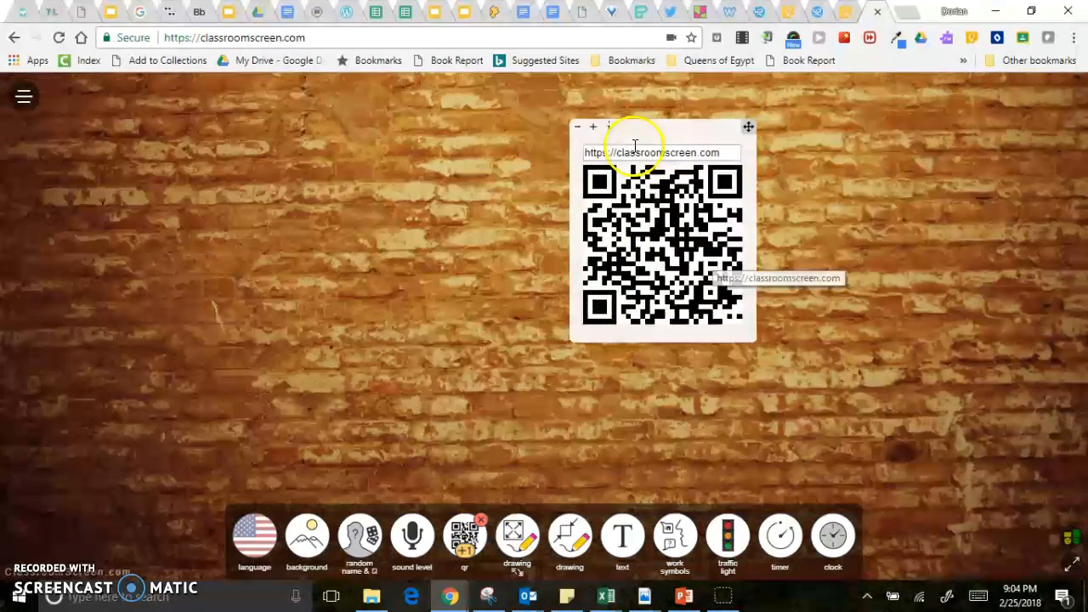
pyautogui.moveTo(385, 382)
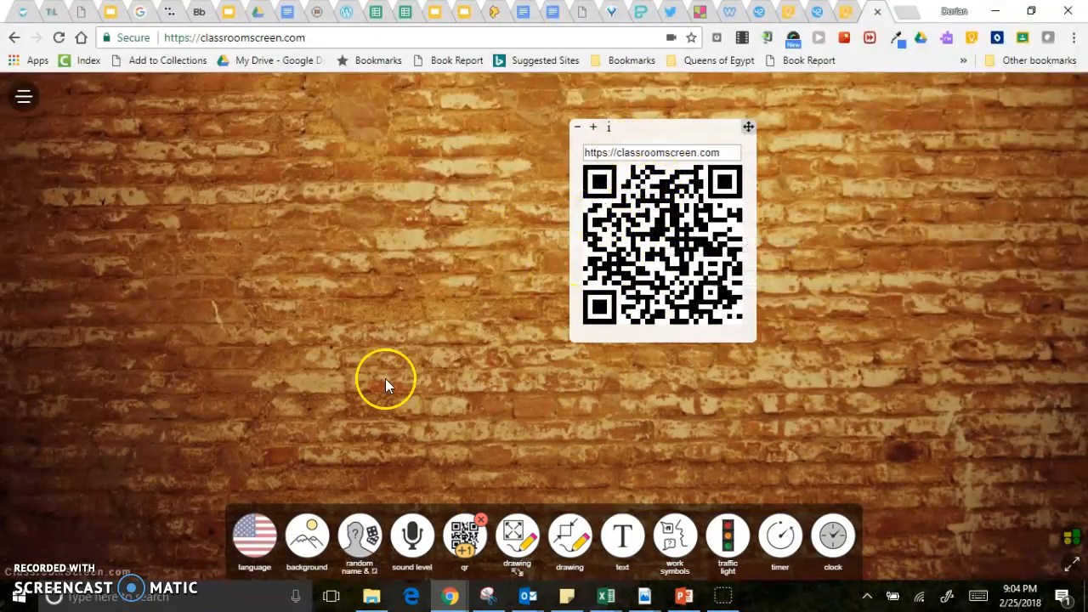
pyautogui.moveTo(483, 328)
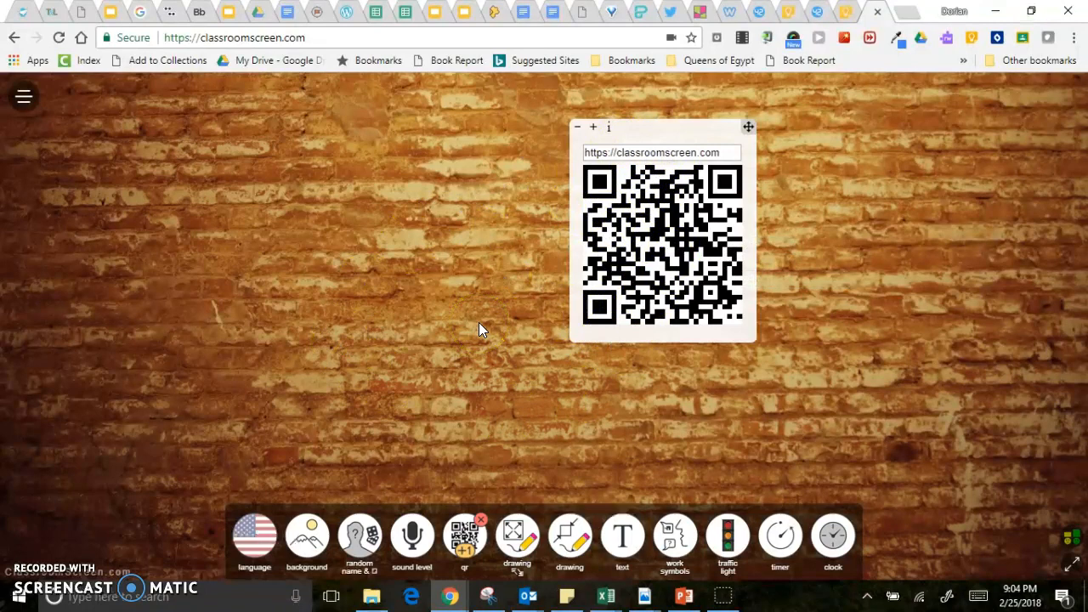
pyautogui.click(464, 534)
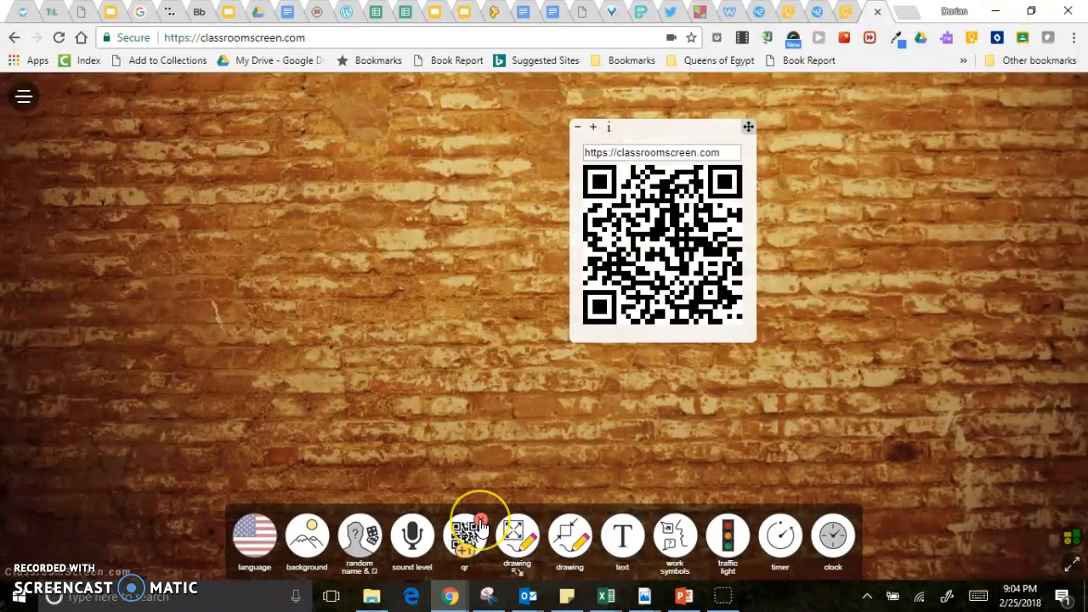
pyautogui.click(464, 536)
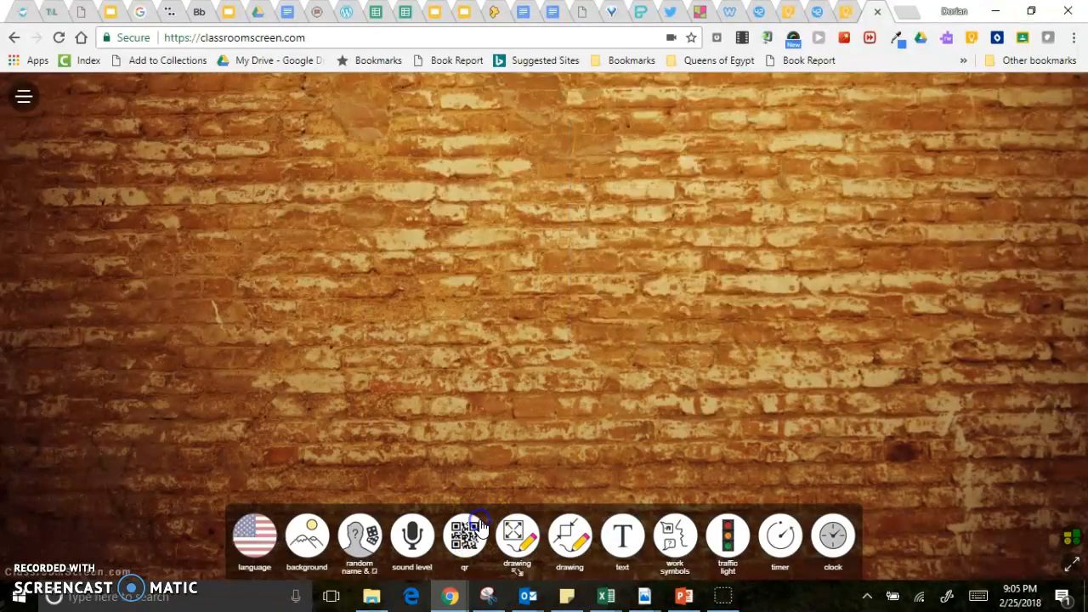
pyautogui.click(517, 535)
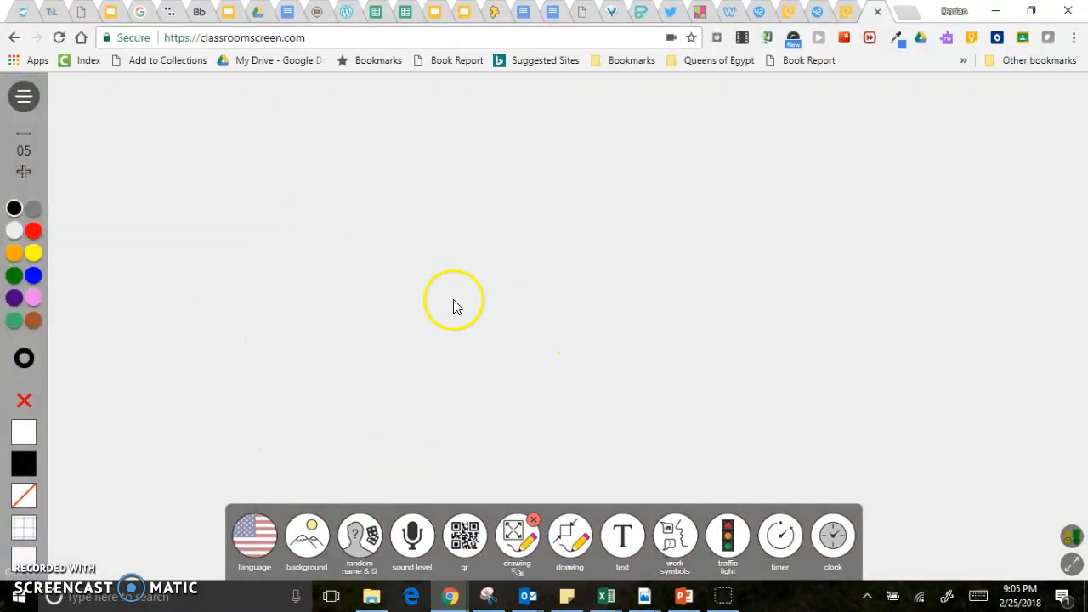
pyautogui.moveTo(122, 425)
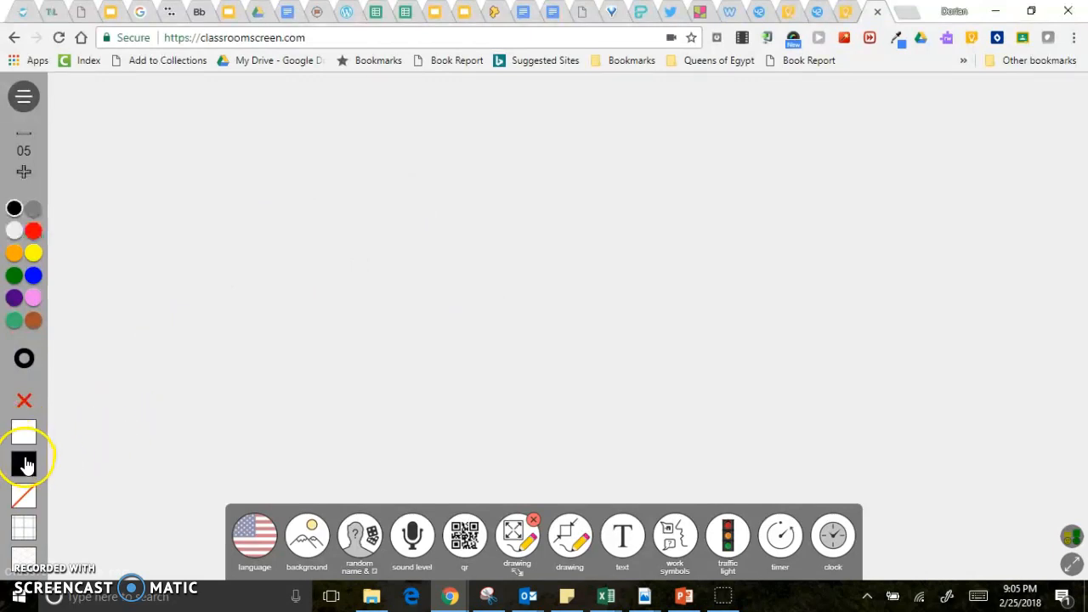
pyautogui.click(306, 534)
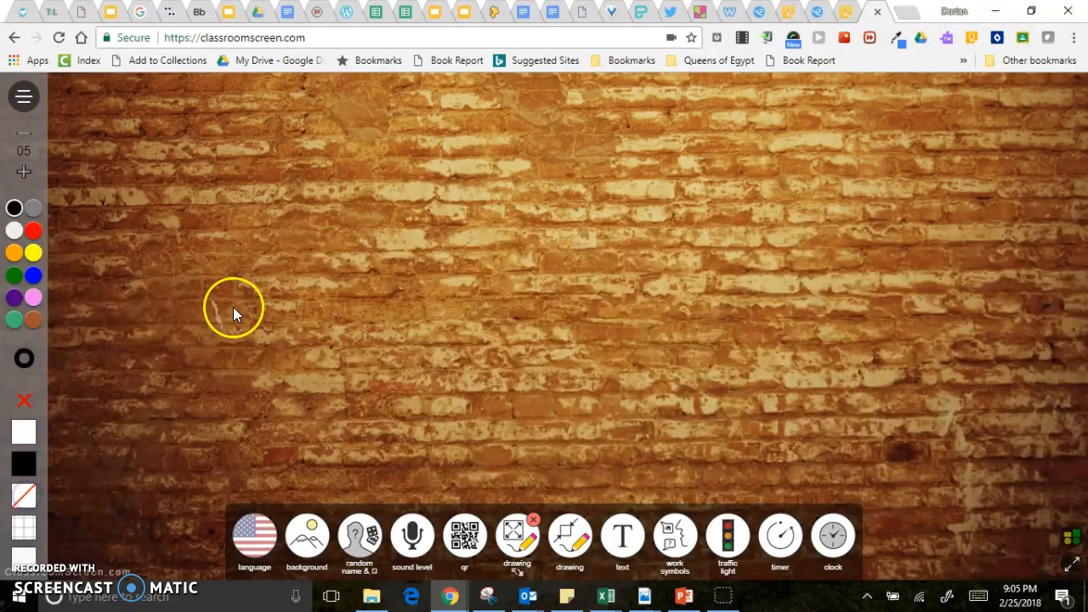
pyautogui.moveTo(34, 275)
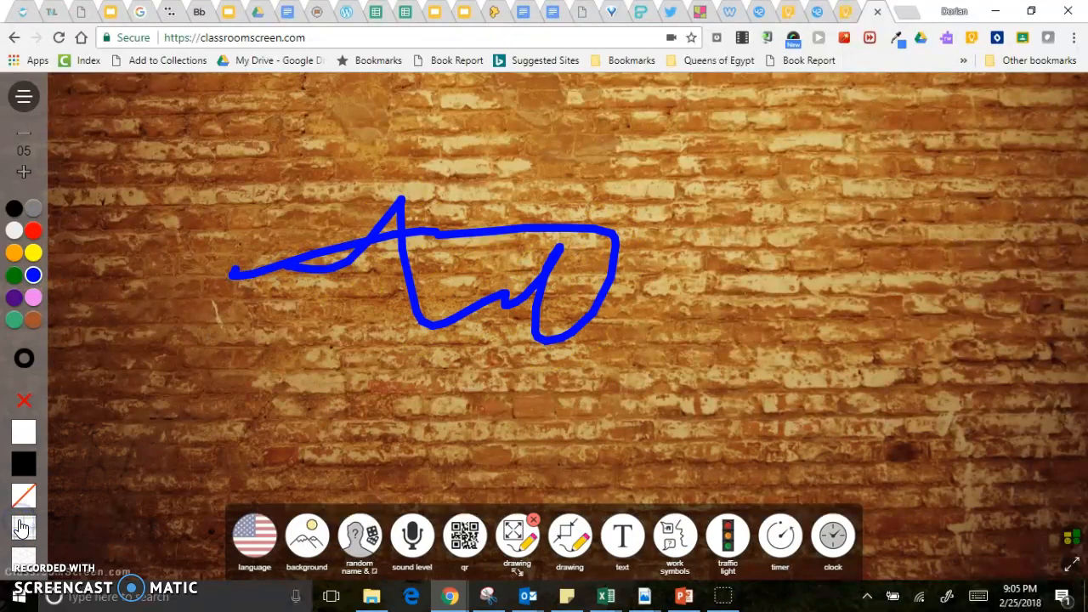
pyautogui.click(24, 540)
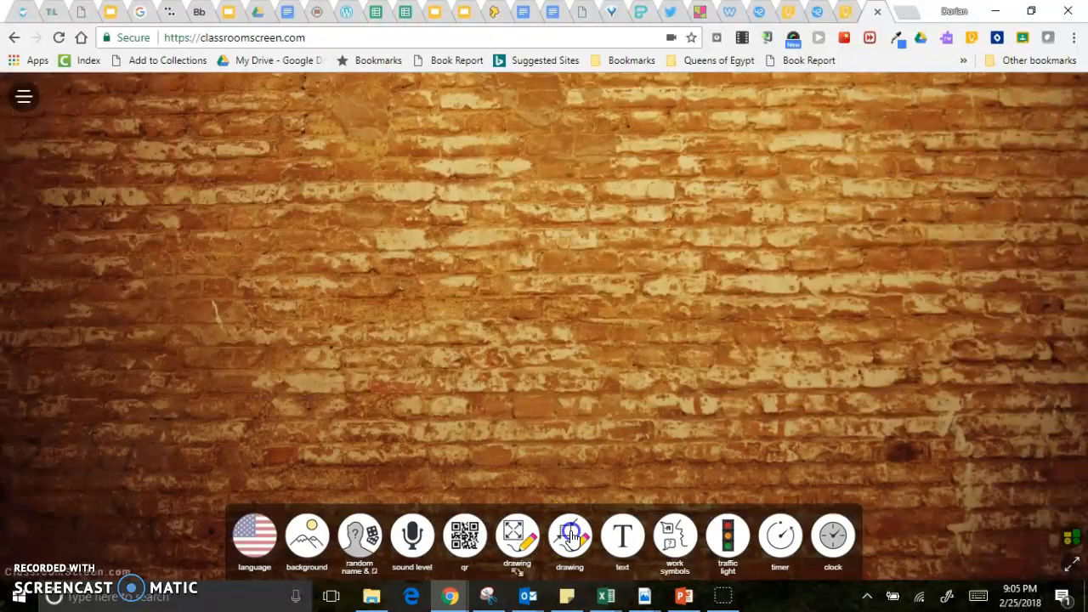
# Show the small drawing board, then bring up an empty text note panel.
pyautogui.click(568, 536)
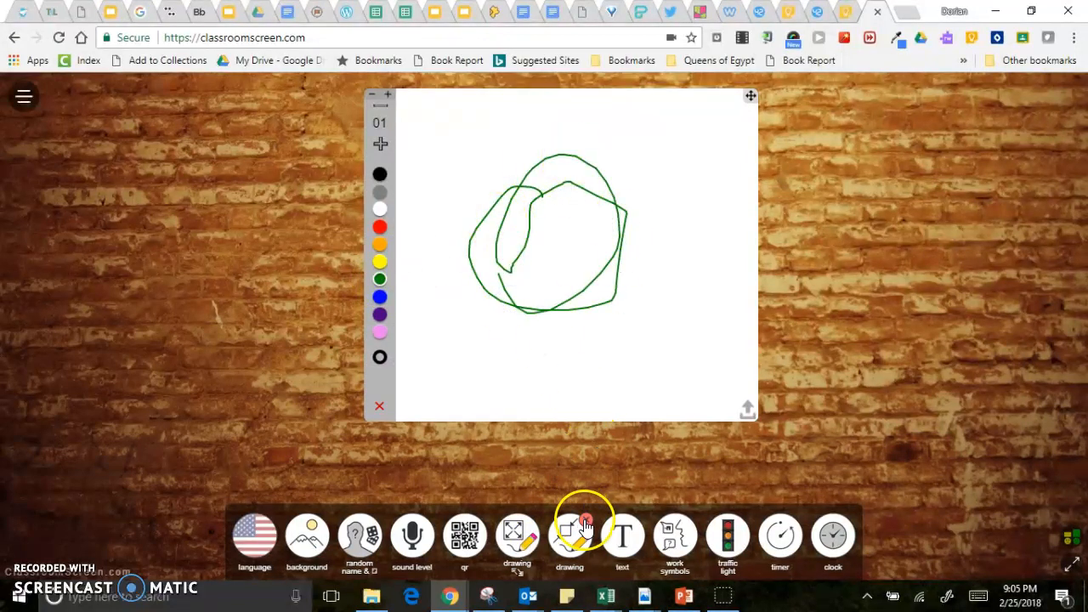
pyautogui.click(622, 535)
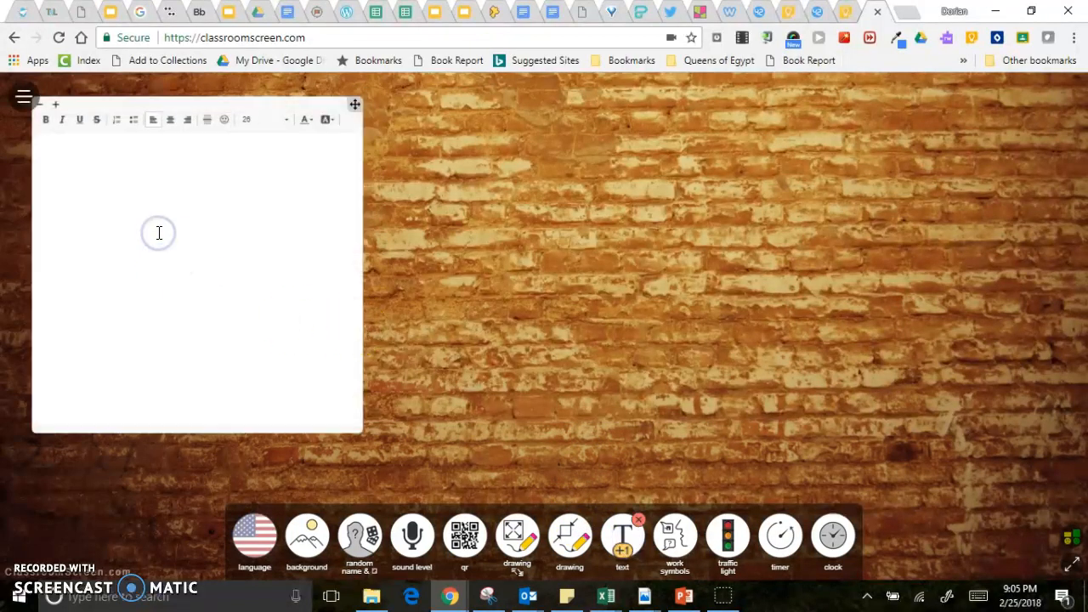
# Write "This is very important stuff!!" in the note and close the text panel.
pyautogui.write('This i')
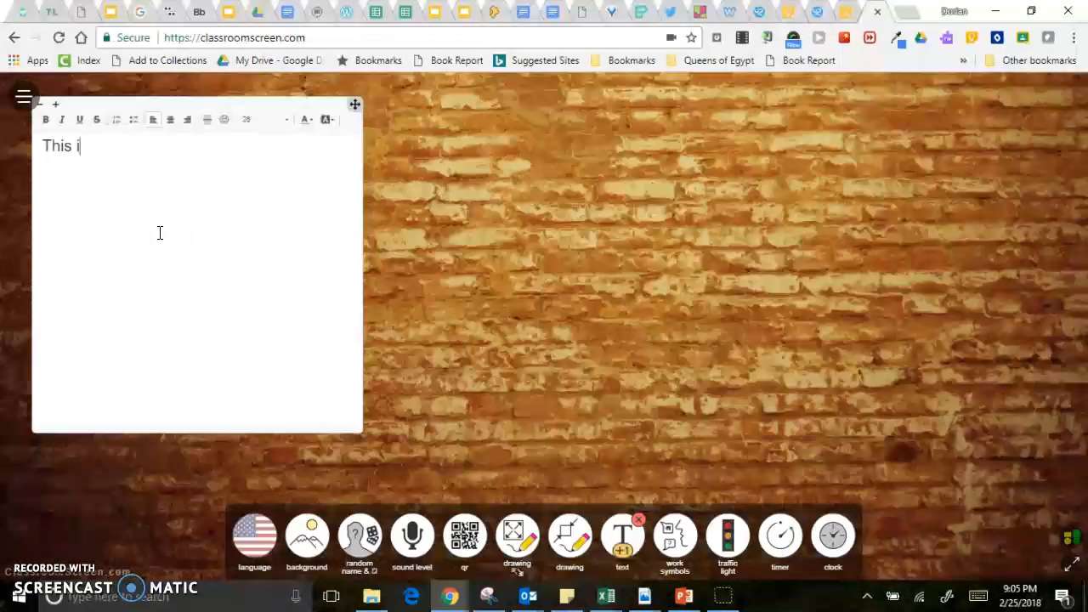
pyautogui.press('Backspace')
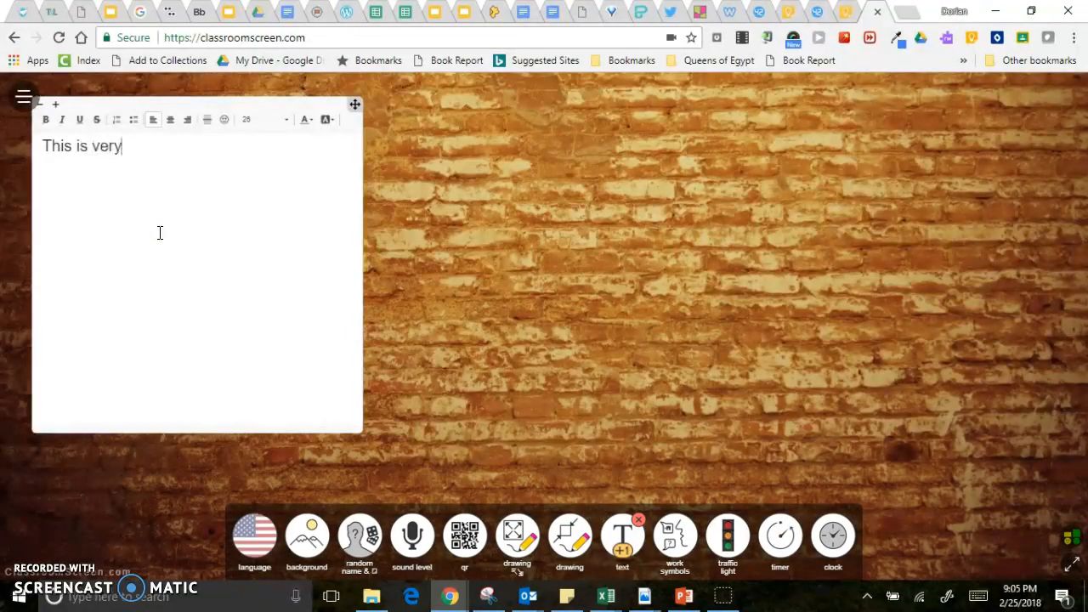
pyautogui.write('import')
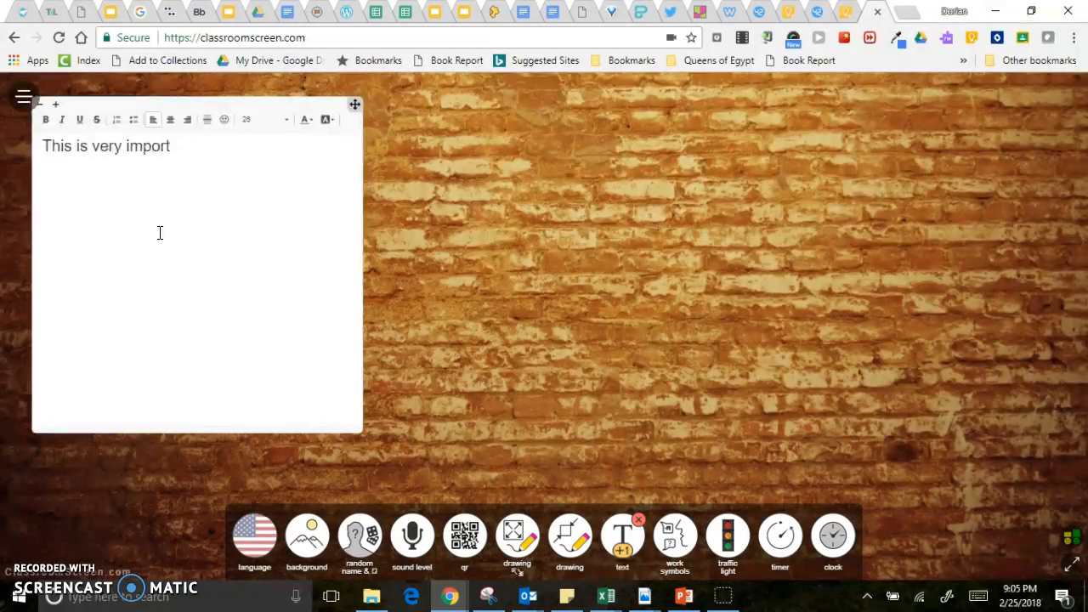
pyautogui.write('ant stuff!!')
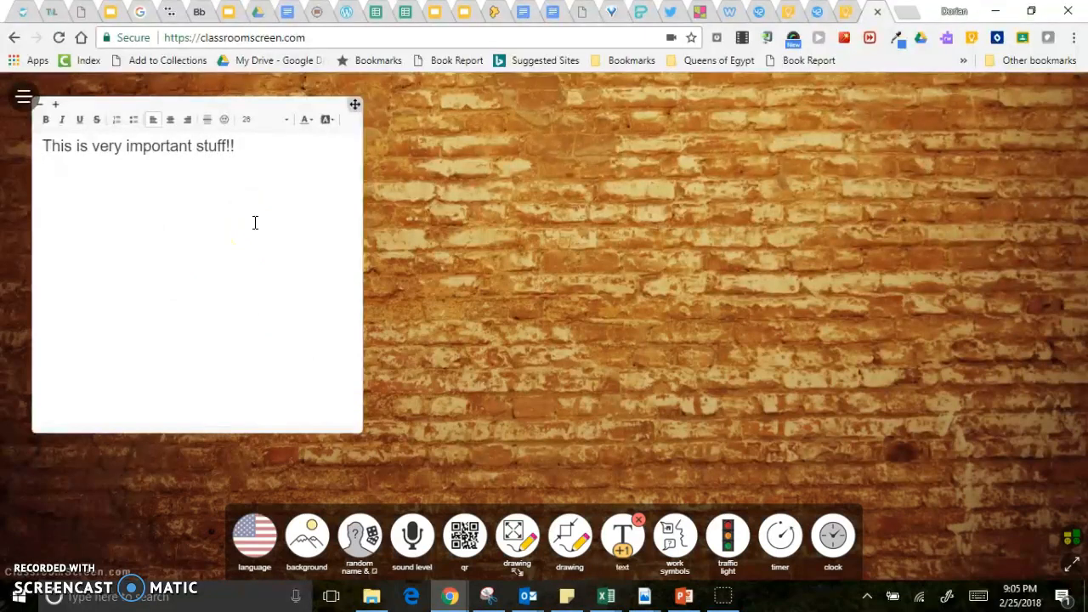
pyautogui.moveTo(570, 536)
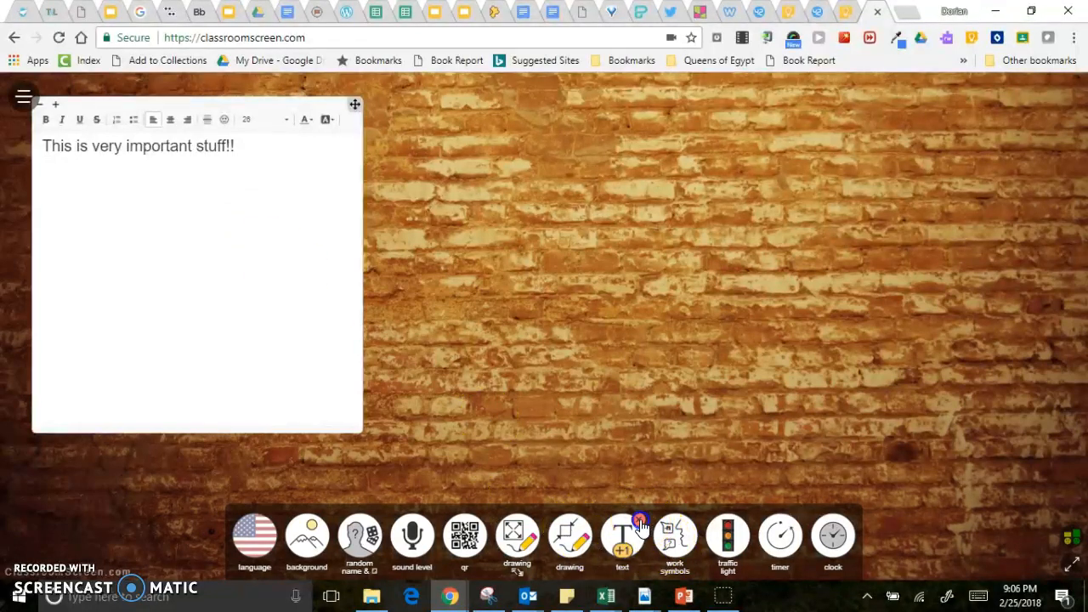
pyautogui.click(673, 535)
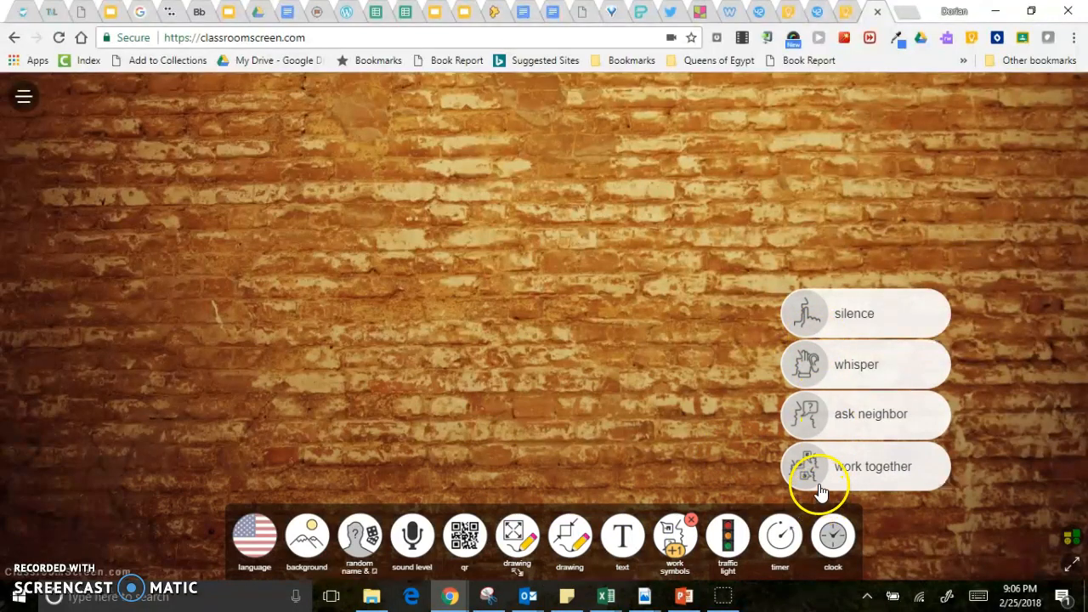
# Display the silence, ask neighbor and work together symbols in turn, then bring up the traffic light.
pyautogui.click(804, 313)
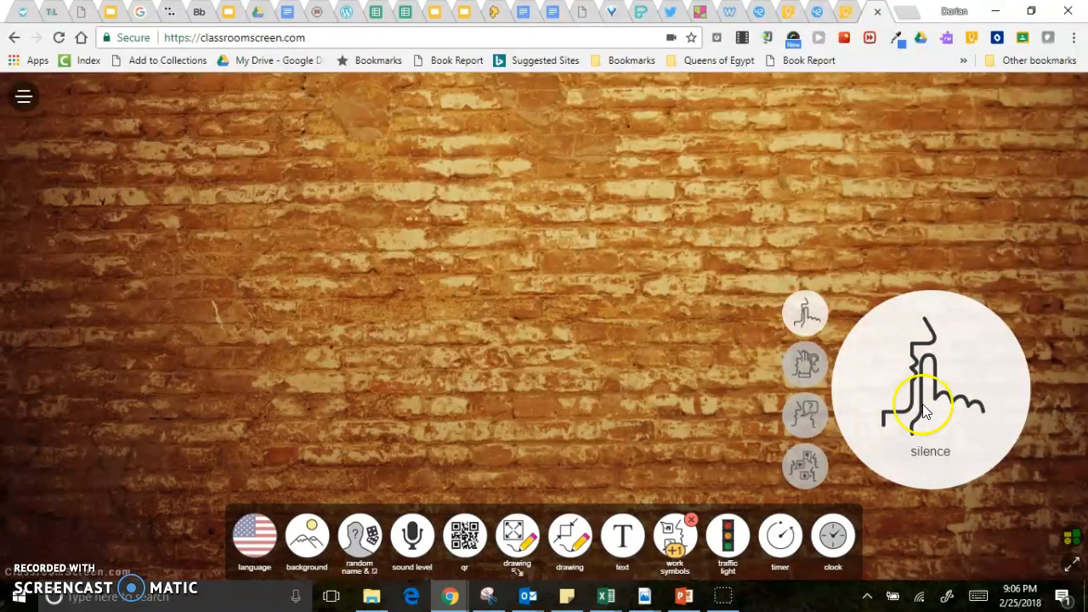
pyautogui.click(804, 357)
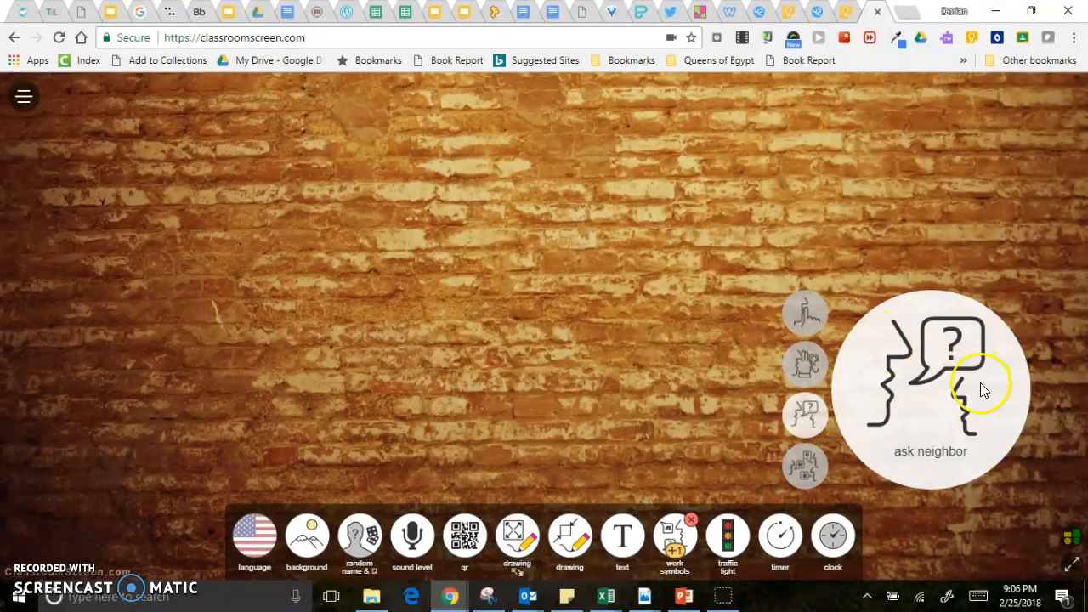
pyautogui.click(806, 466)
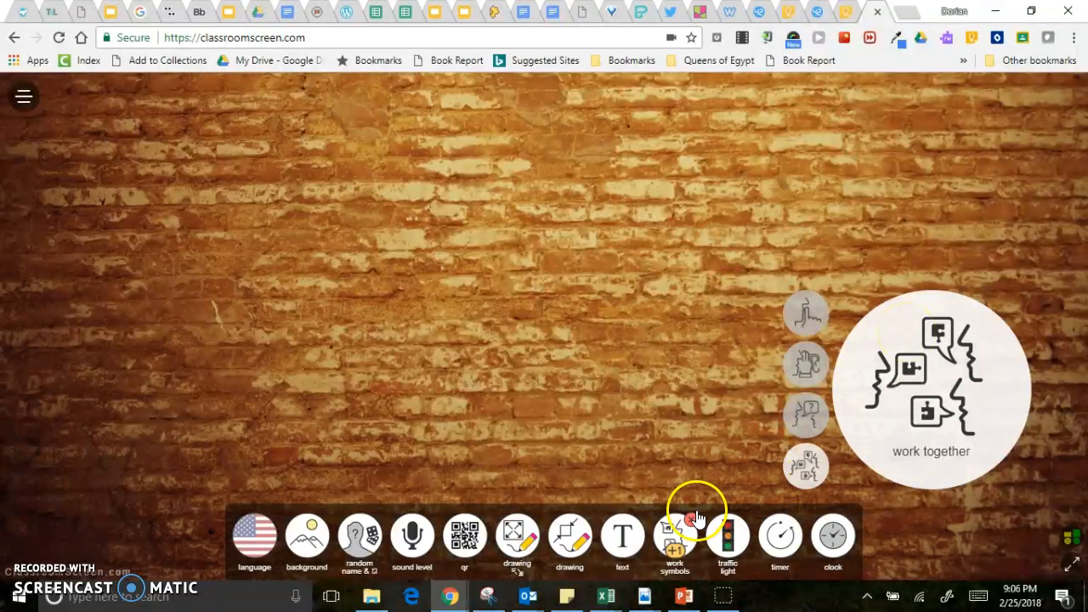
pyautogui.click(728, 537)
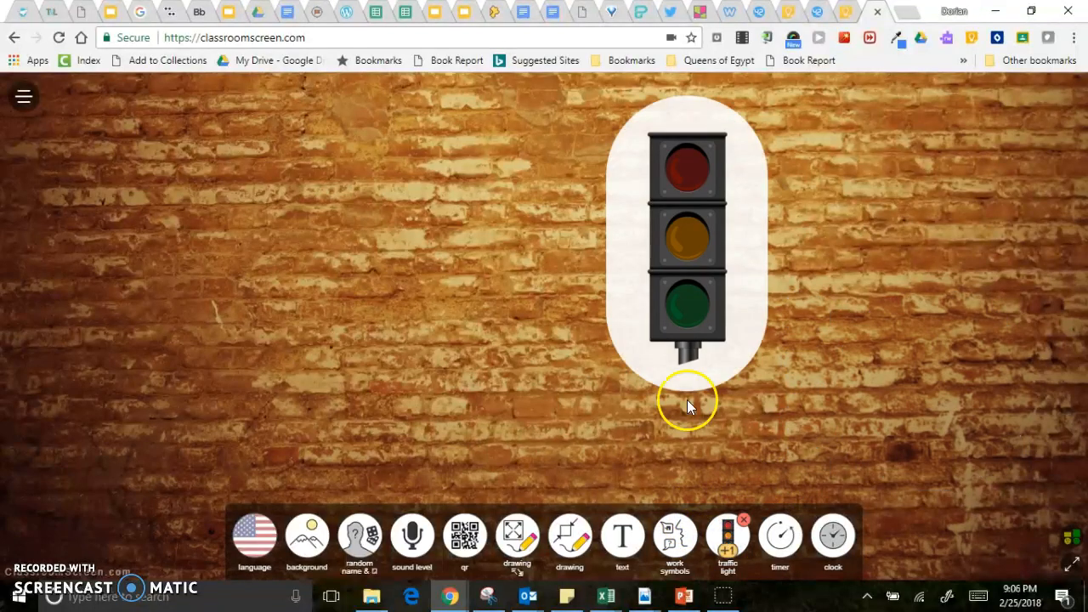
# Light the traffic light red, then switch it to green.
pyautogui.click(687, 167)
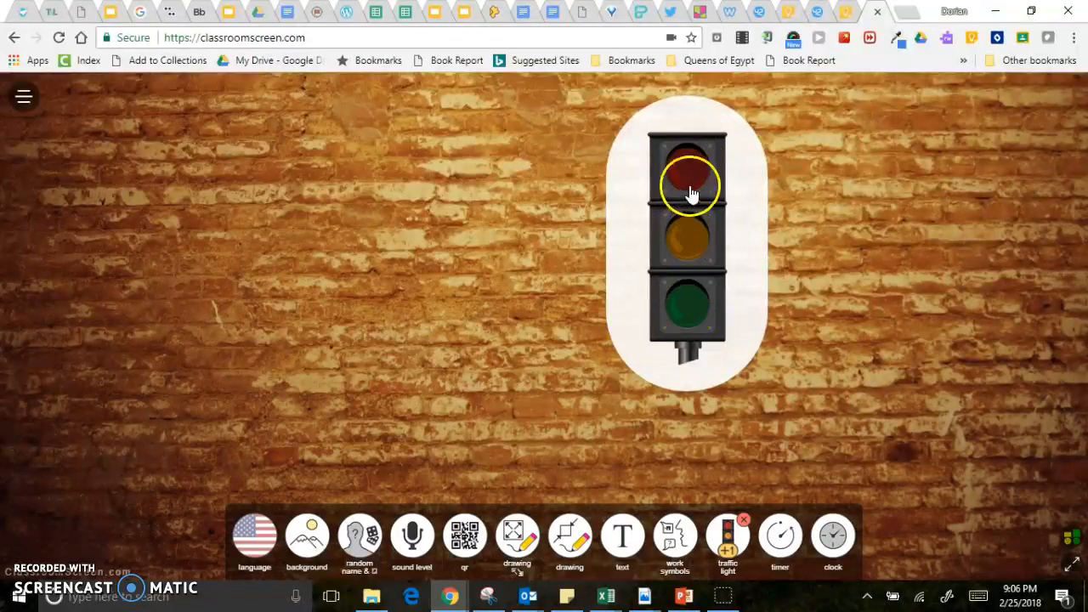
pyautogui.click(691, 185)
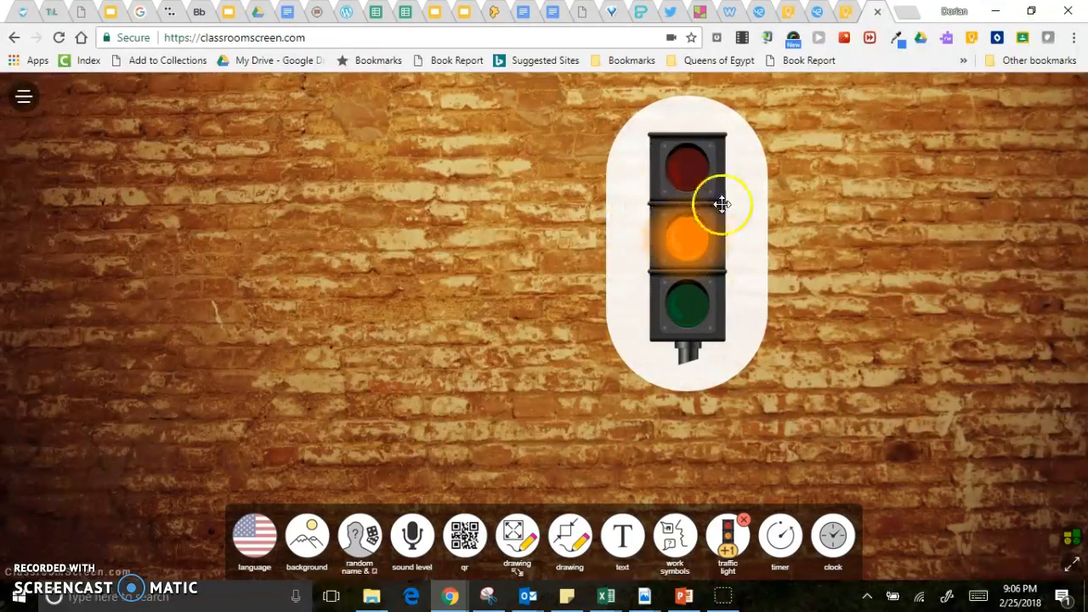
pyautogui.click(694, 310)
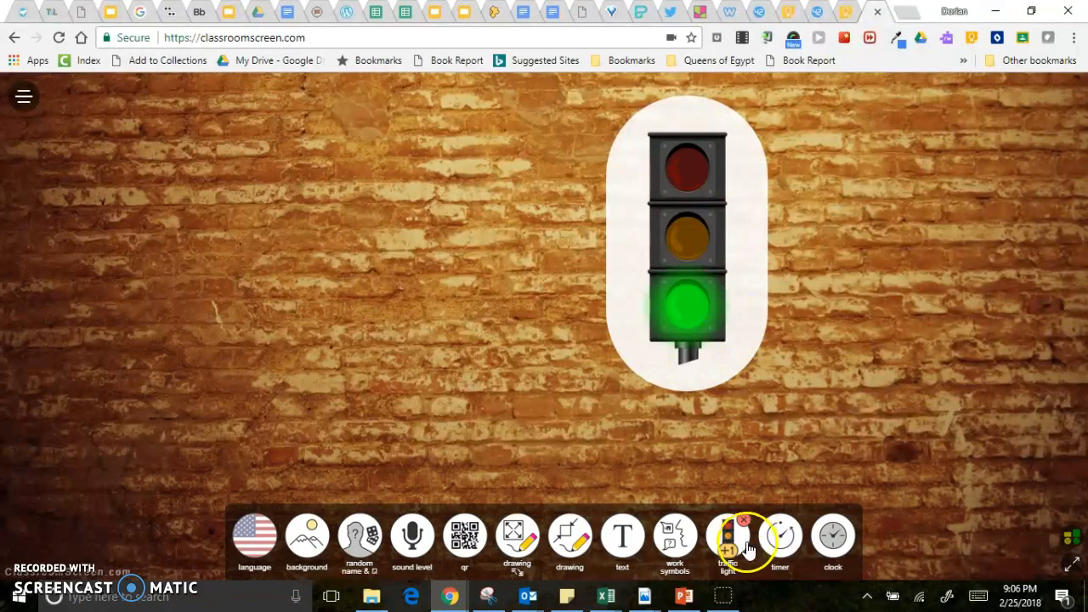
# Run the stopwatch, record lap times, and stop it.
pyautogui.click(781, 536)
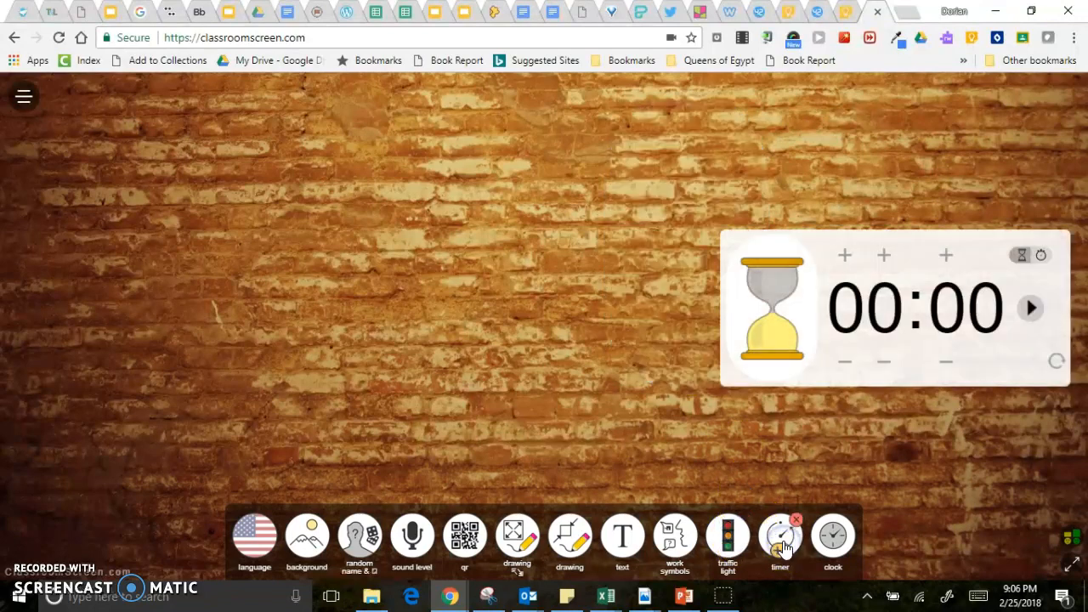
pyautogui.moveTo(1041, 255)
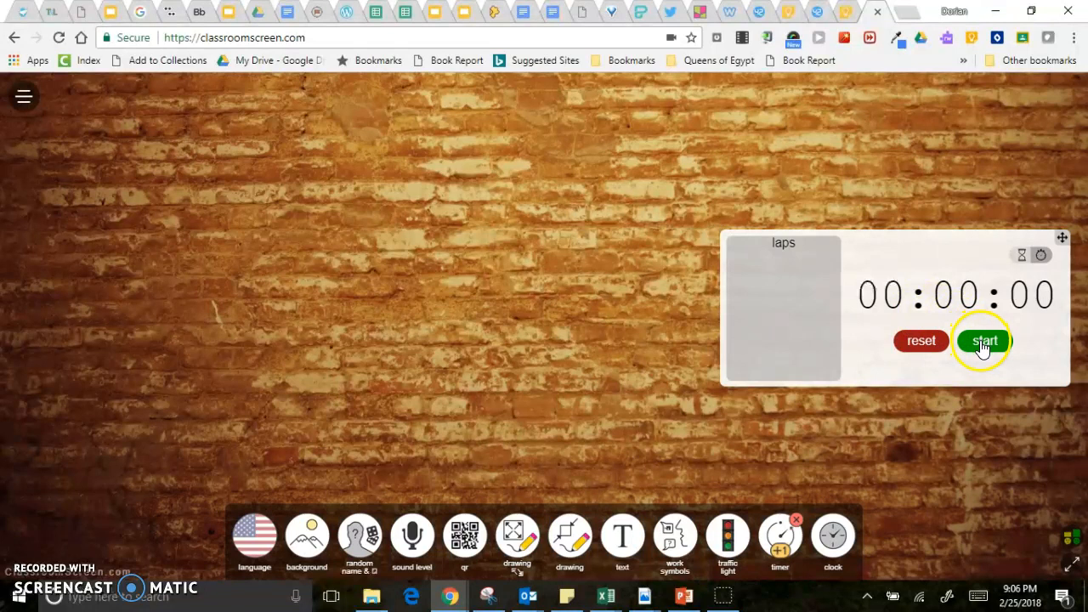
pyautogui.click(983, 340)
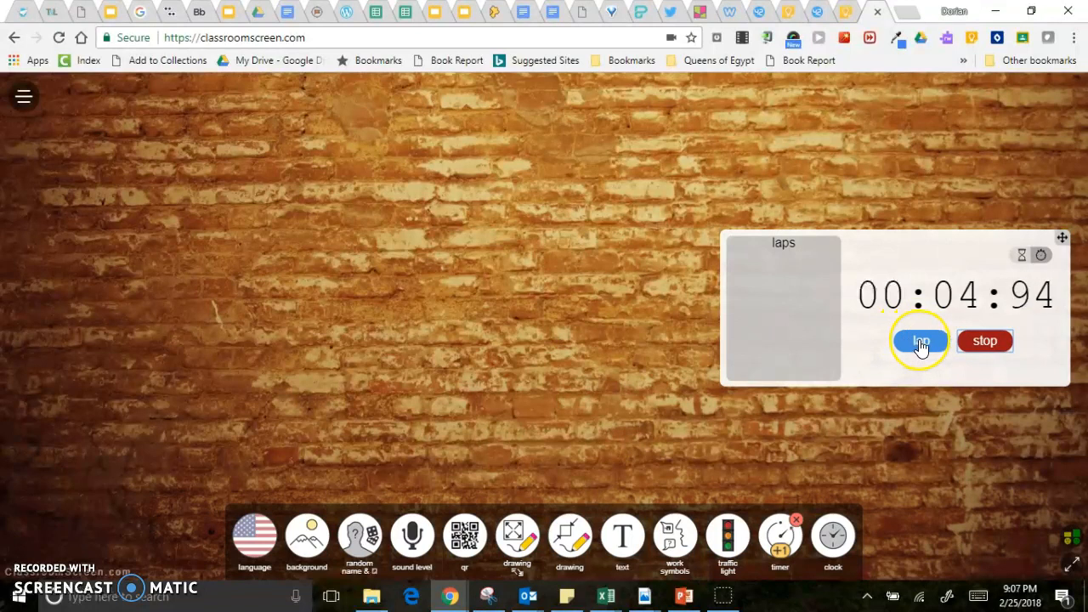
pyautogui.click(920, 340)
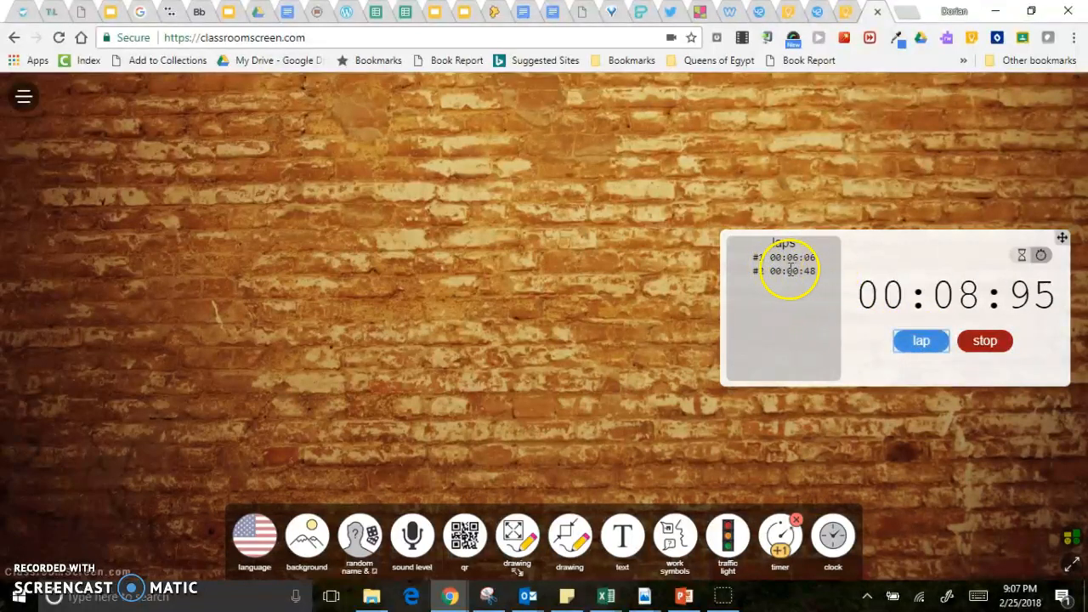
pyautogui.click(922, 340)
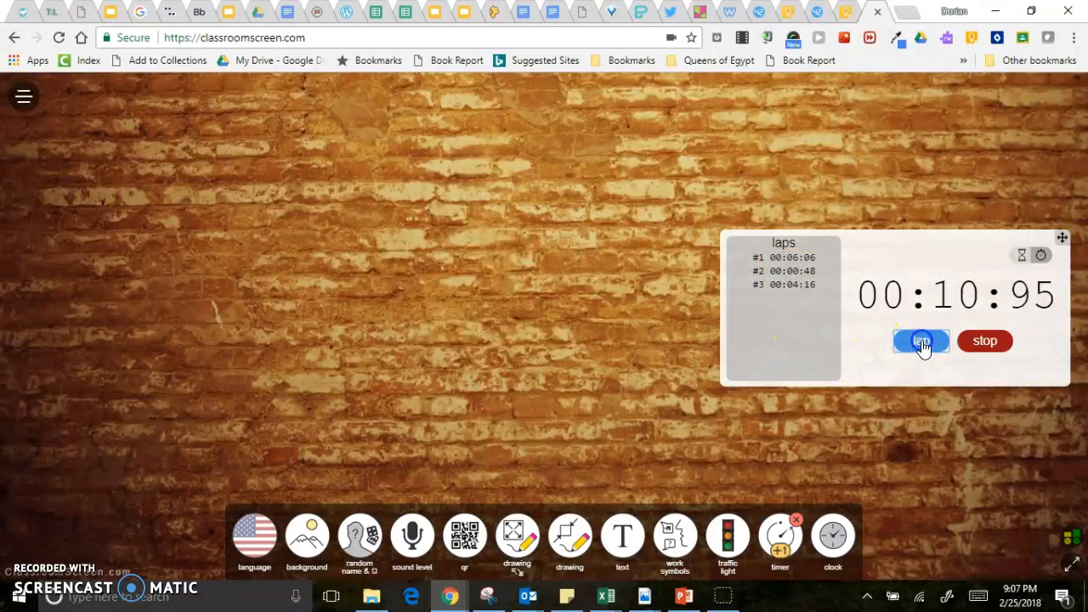
pyautogui.click(918, 340)
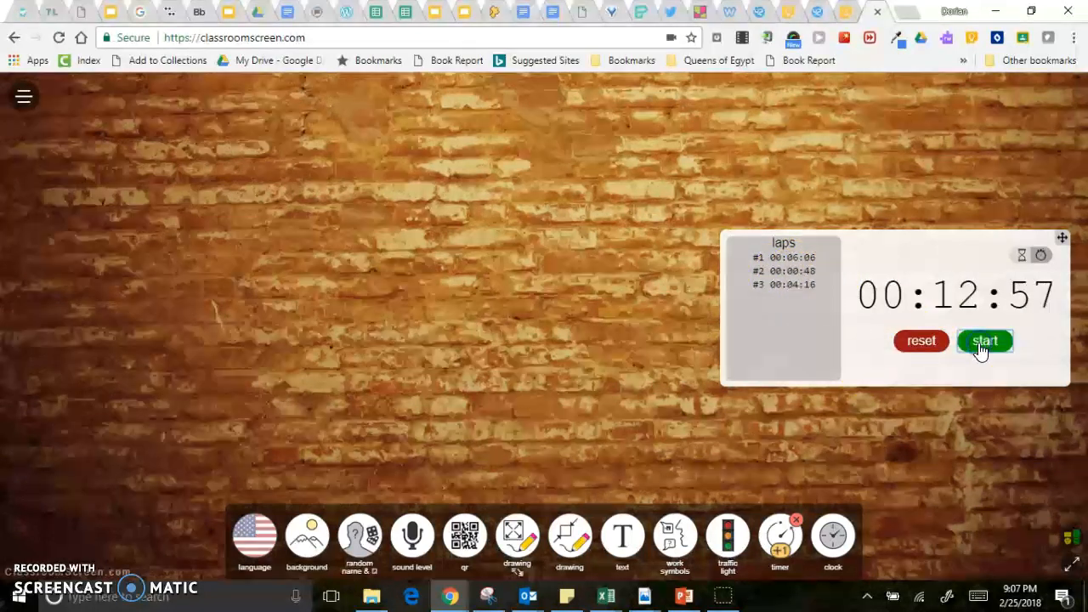
# Return to the countdown timer, set it to one minute and start it.
pyautogui.click(1023, 255)
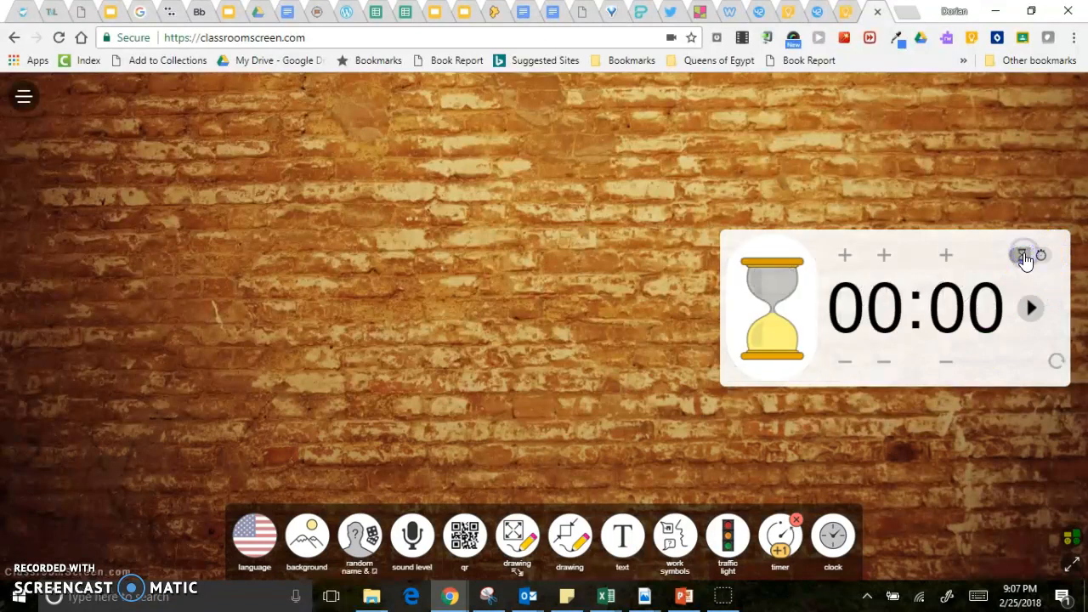
pyautogui.click(884, 255)
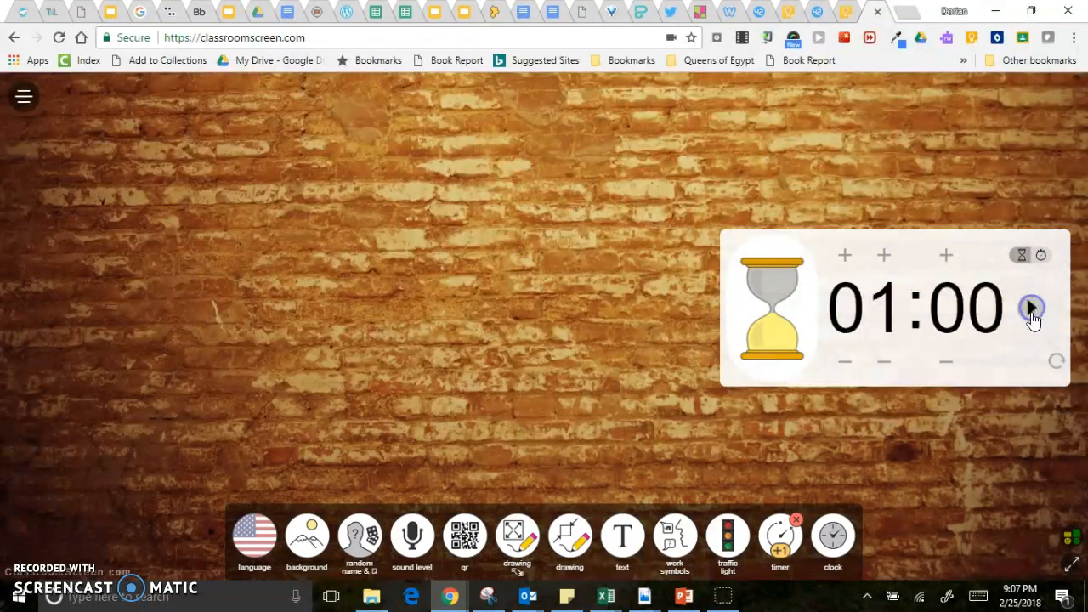
pyautogui.click(1031, 308)
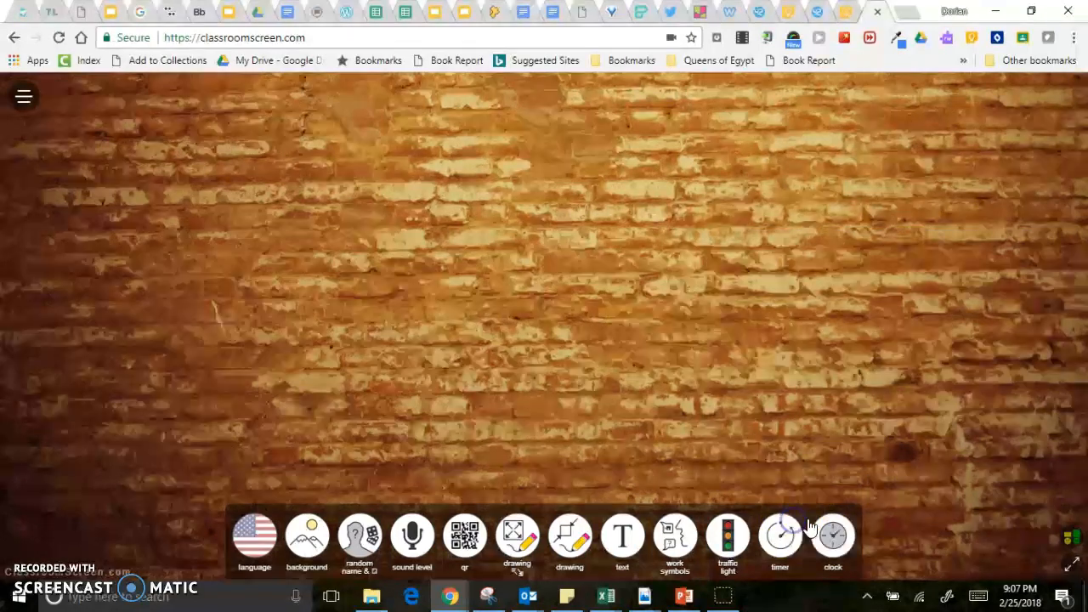
# Show the clock widget with its February calendar expanded beneath it.
pyautogui.click(833, 534)
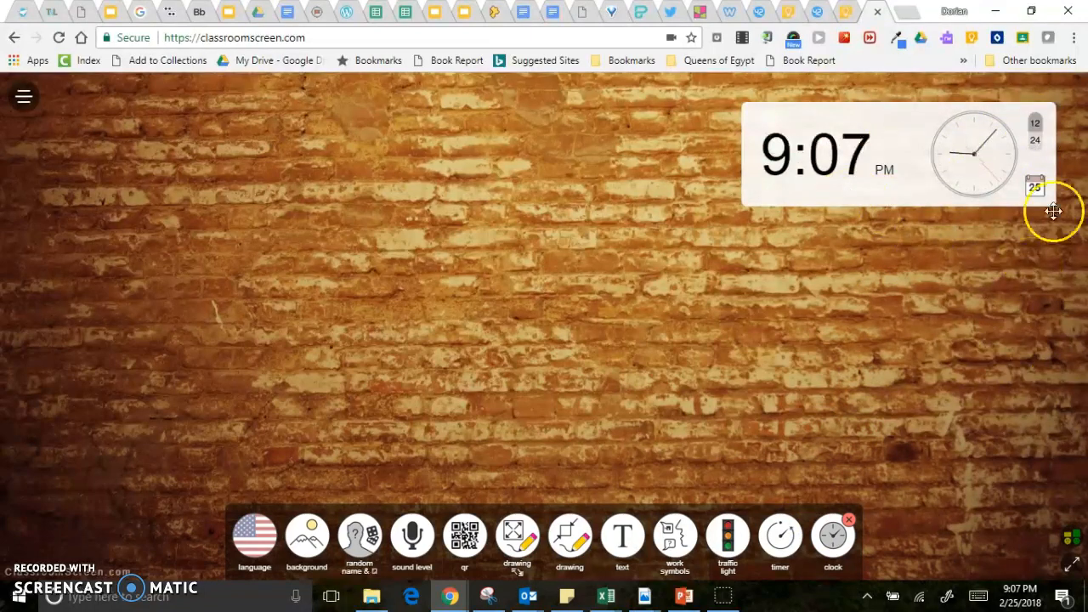
pyautogui.click(1034, 186)
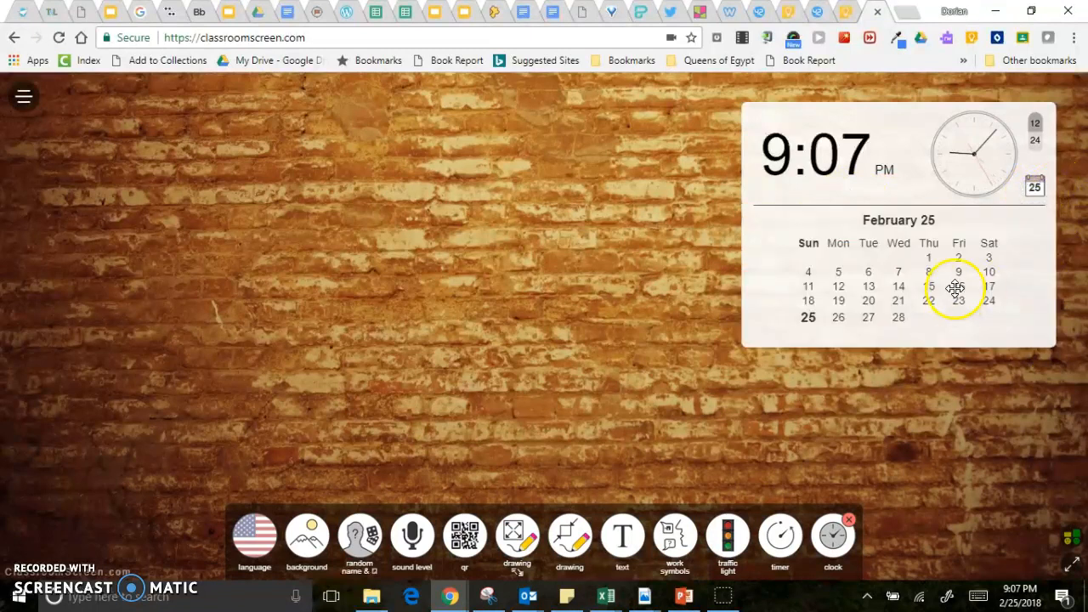
pyautogui.moveTo(858, 398)
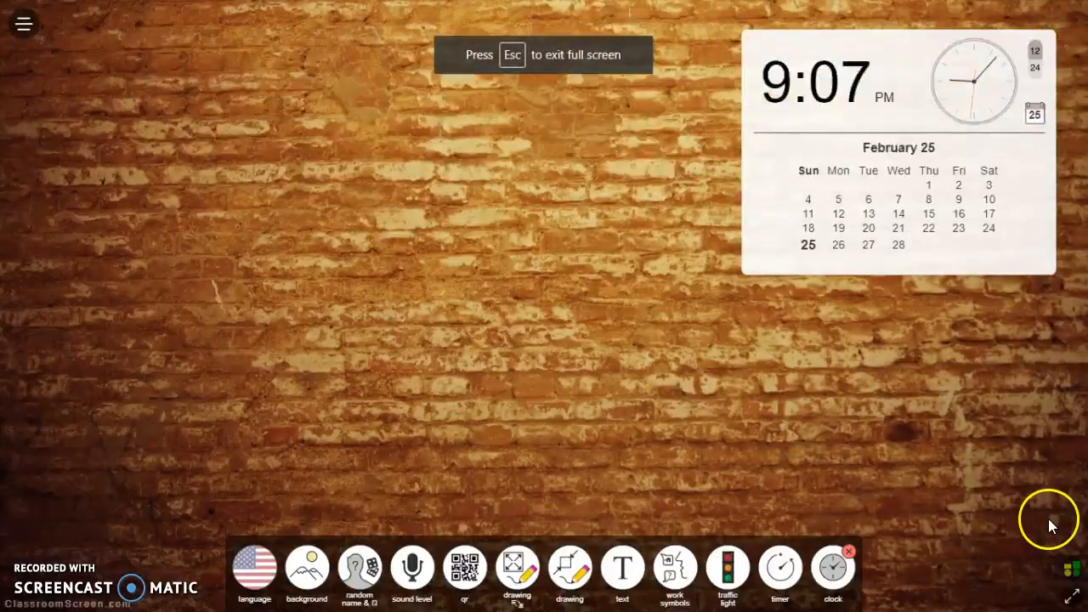
pyautogui.moveTo(1068, 566)
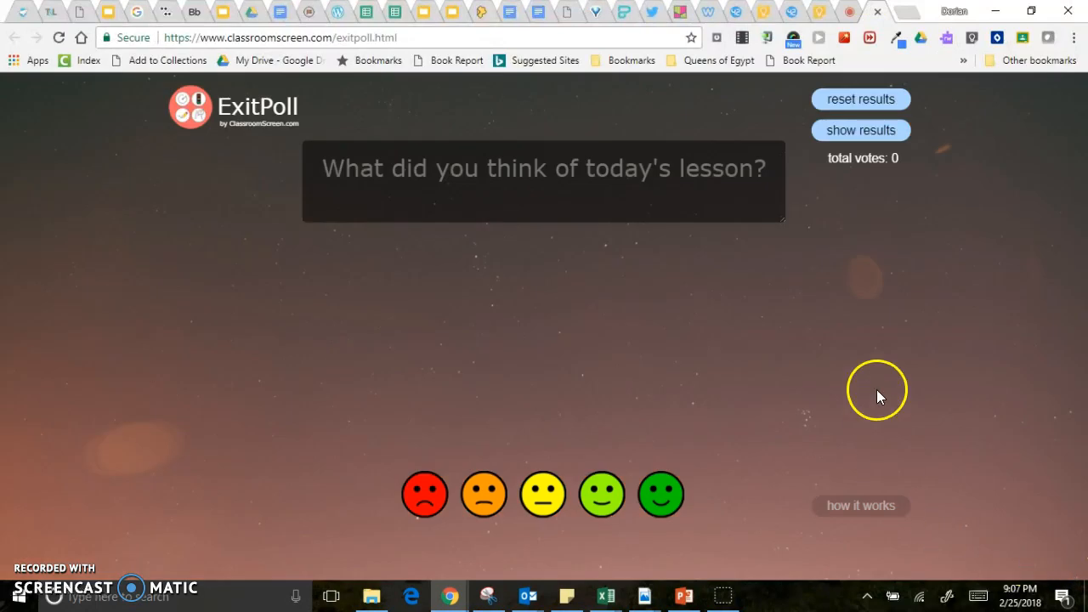
# Change the poll question to "Do you know how to use this cool tool?".
pyautogui.click(552, 170)
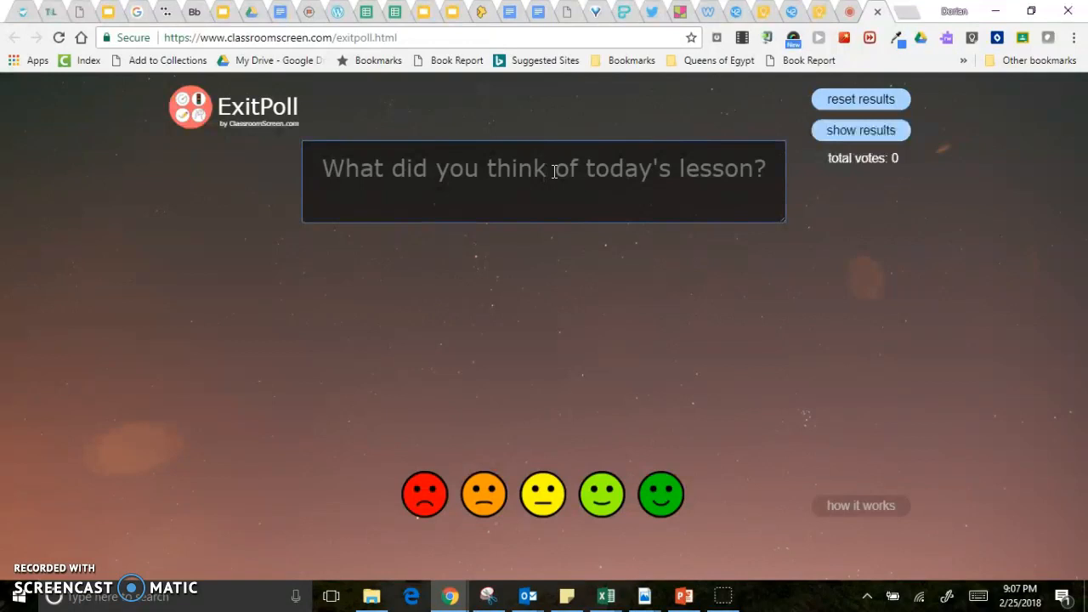
pyautogui.write('Do you know to')
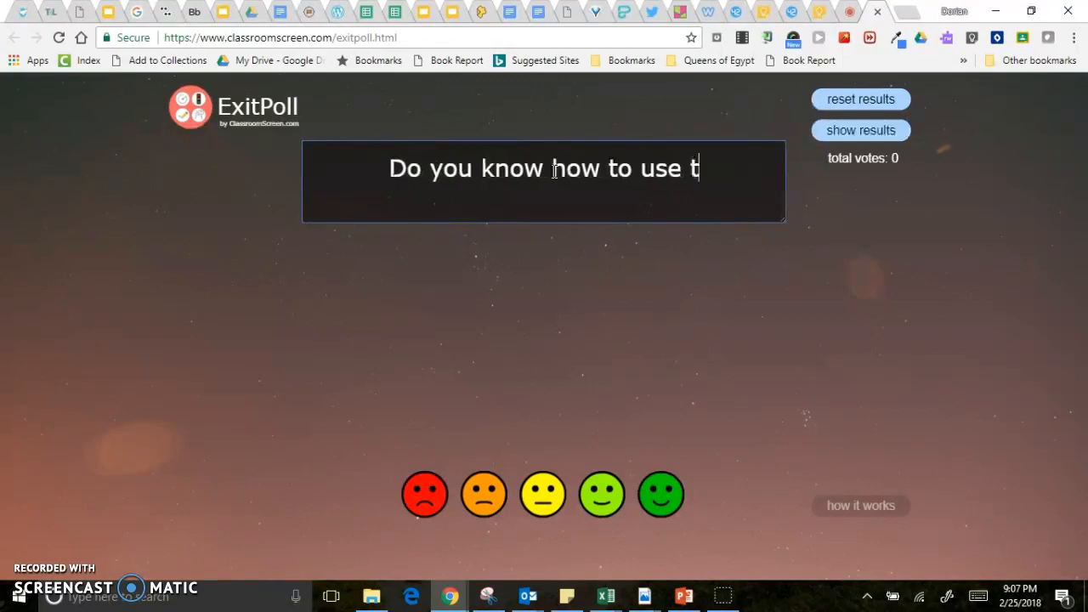
pyautogui.write('his cool tool?')
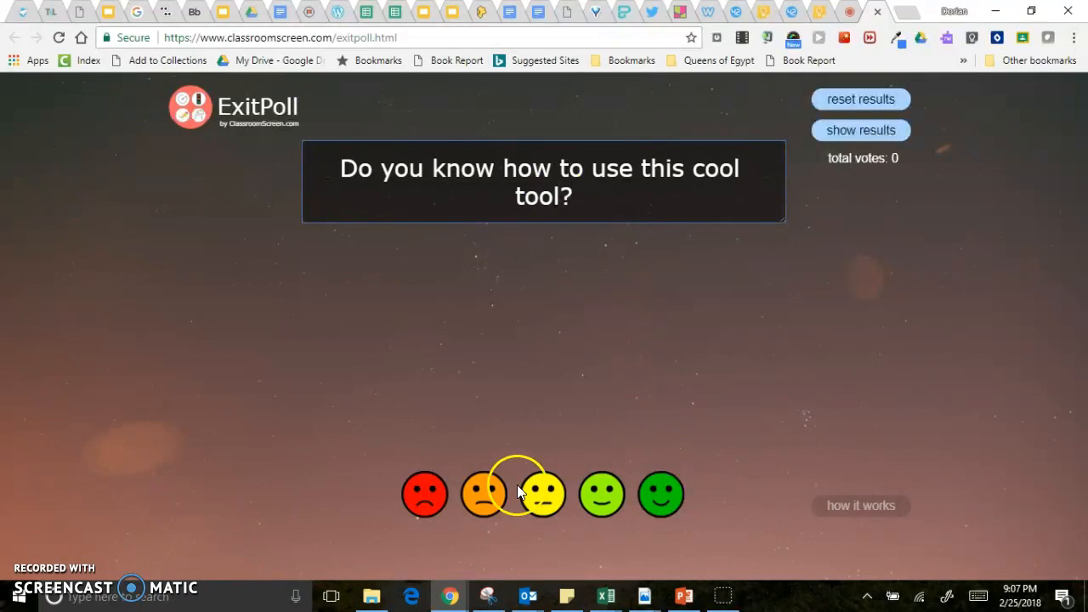
pyautogui.moveTo(650, 508)
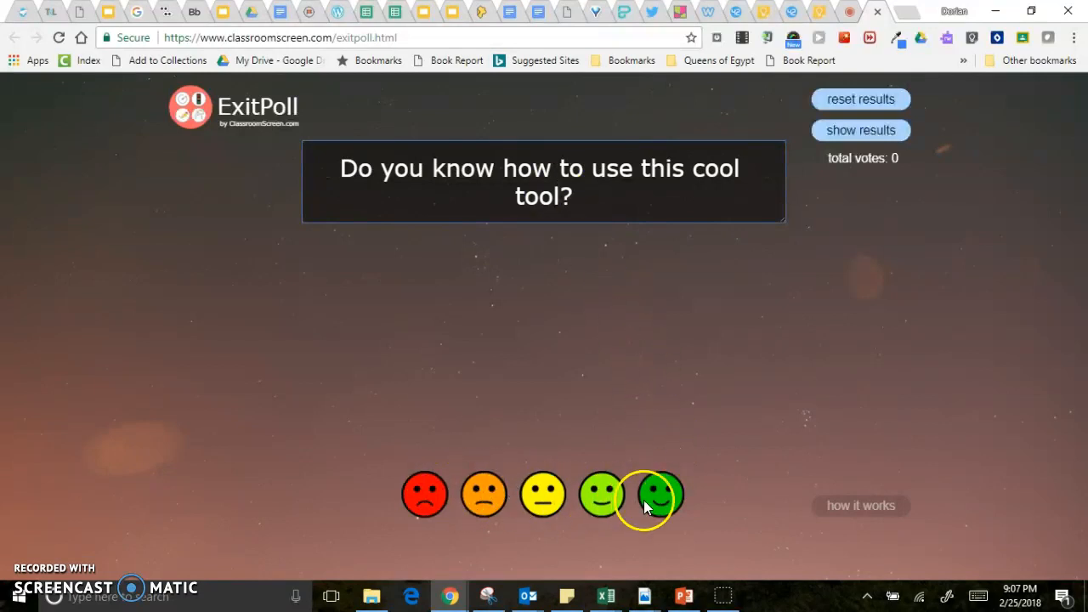
pyautogui.moveTo(673, 497)
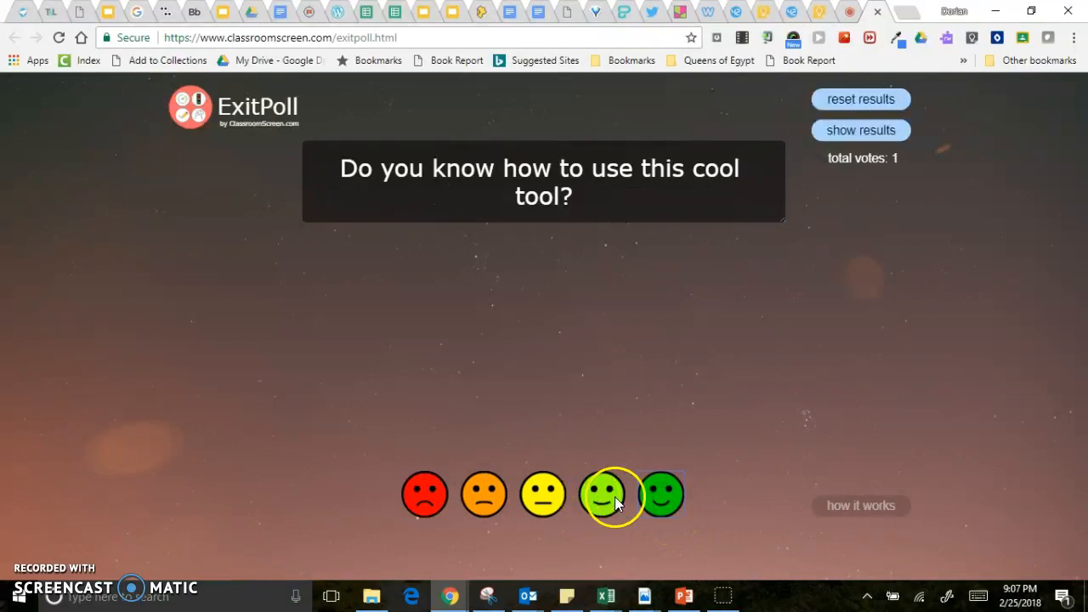
# Cast votes for the saddest and happiest faces, then display the results bar graph of 11 votes.
pyautogui.click(423, 494)
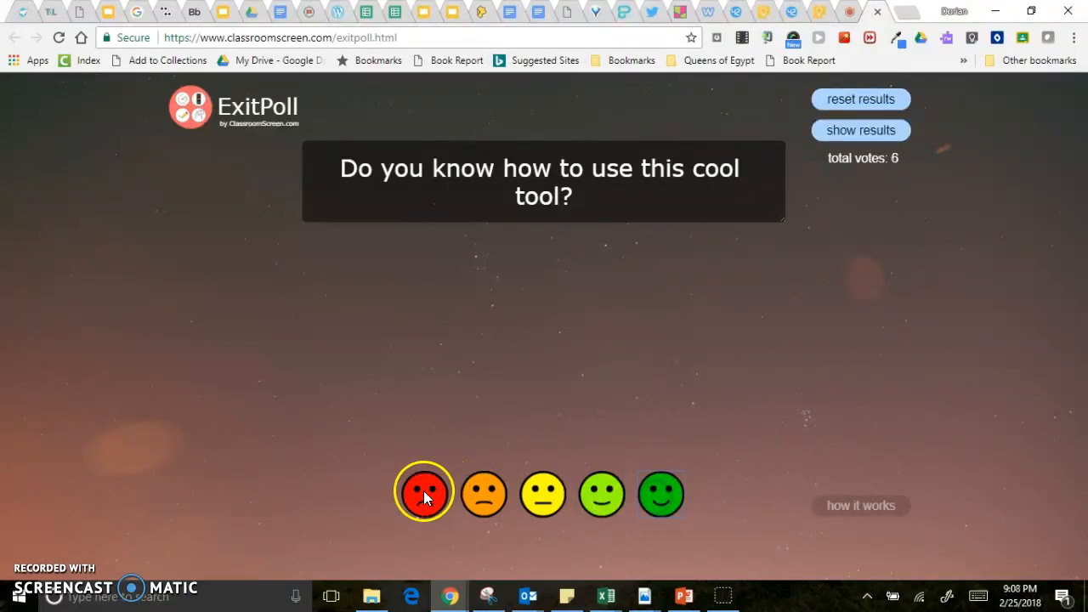
pyautogui.click(660, 495)
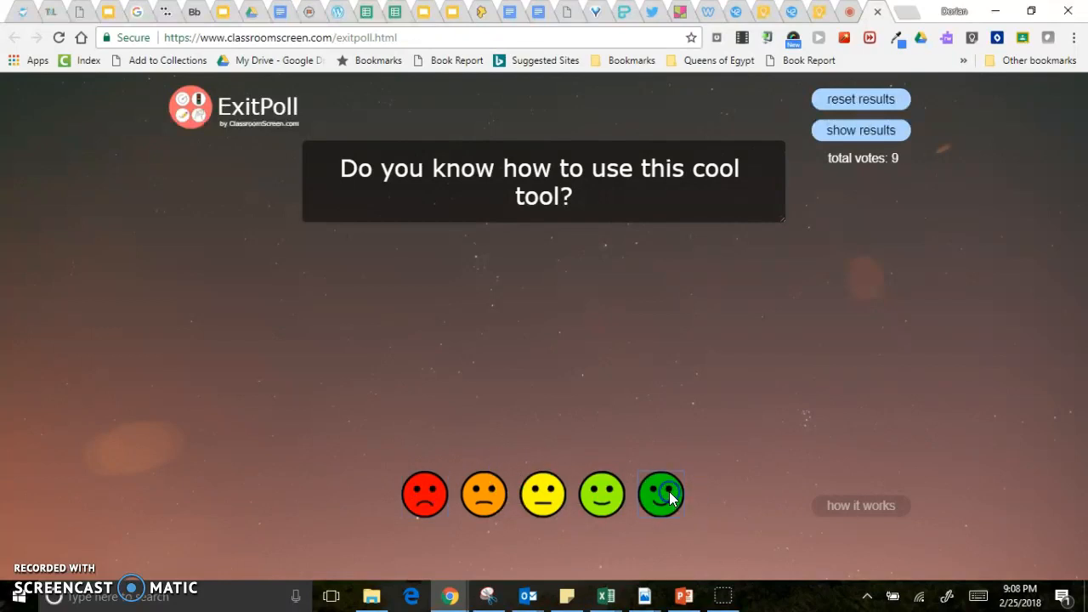
pyautogui.click(659, 494)
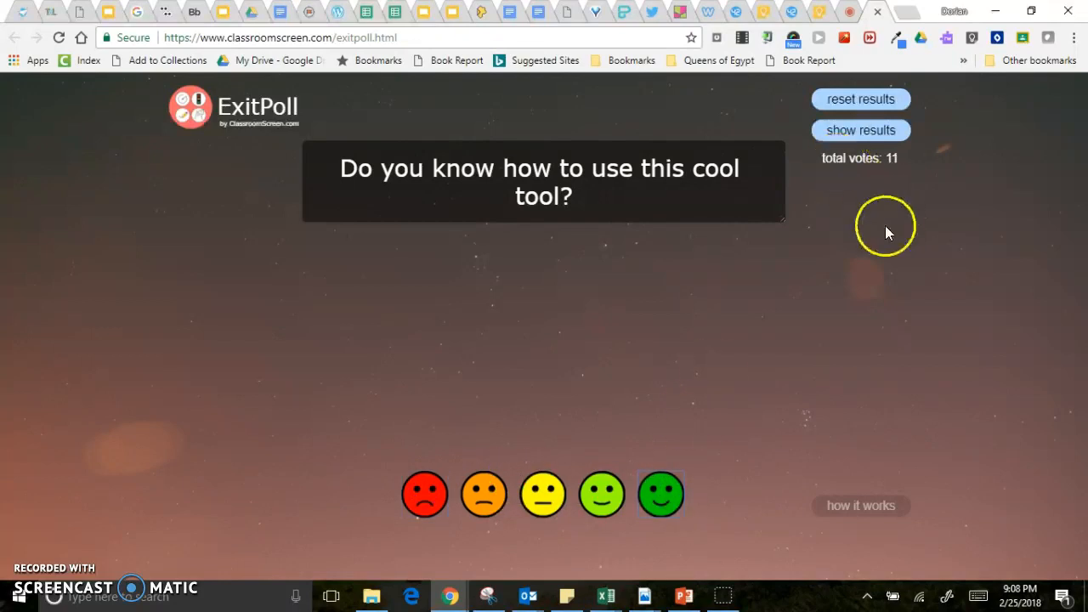
pyautogui.click(860, 130)
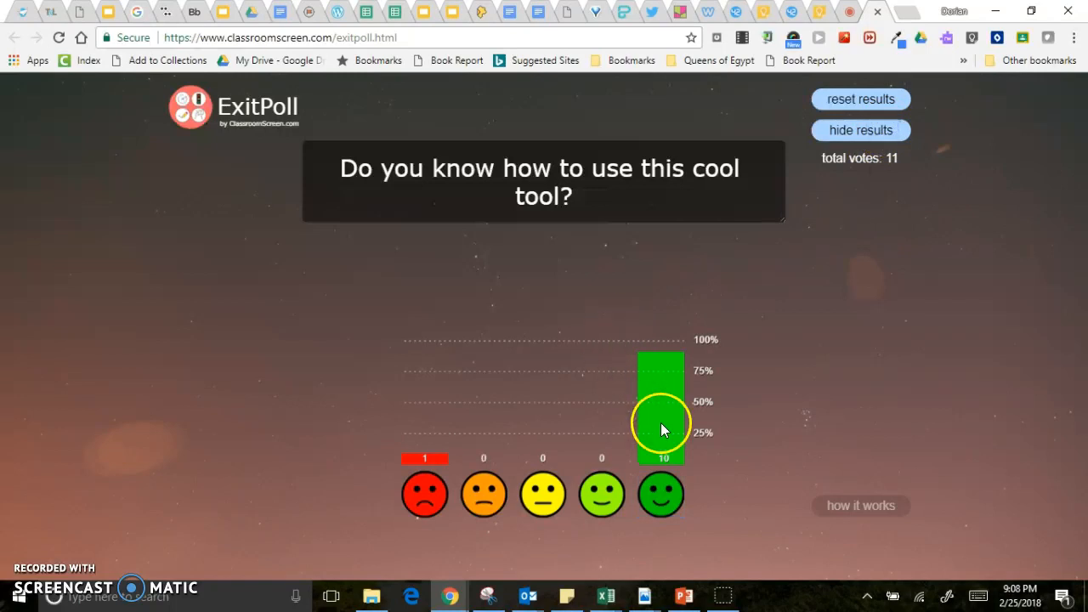
pyautogui.moveTo(639, 469)
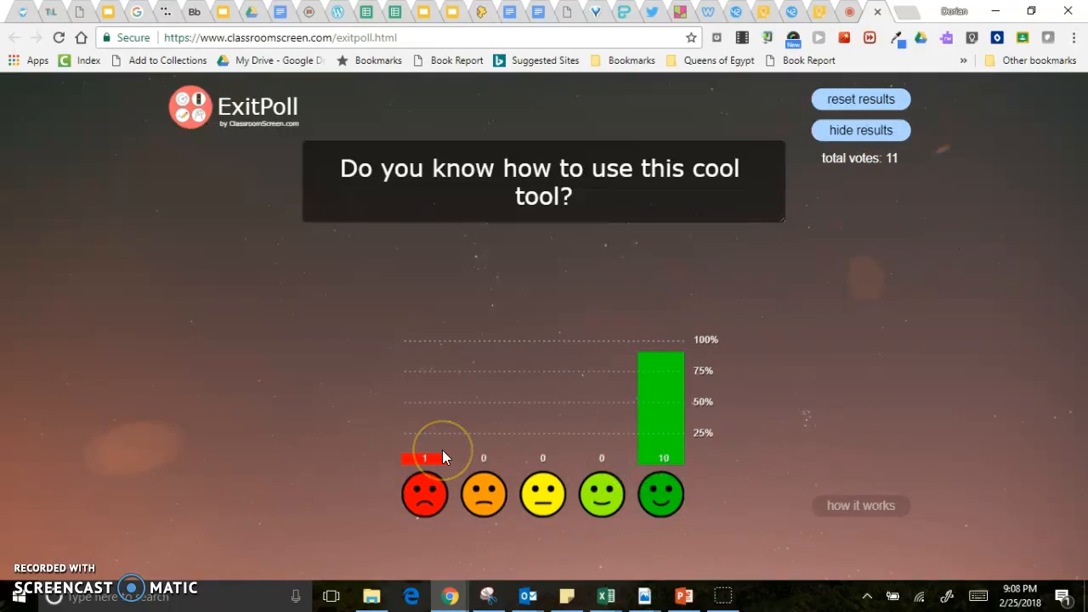
pyautogui.moveTo(227, 310)
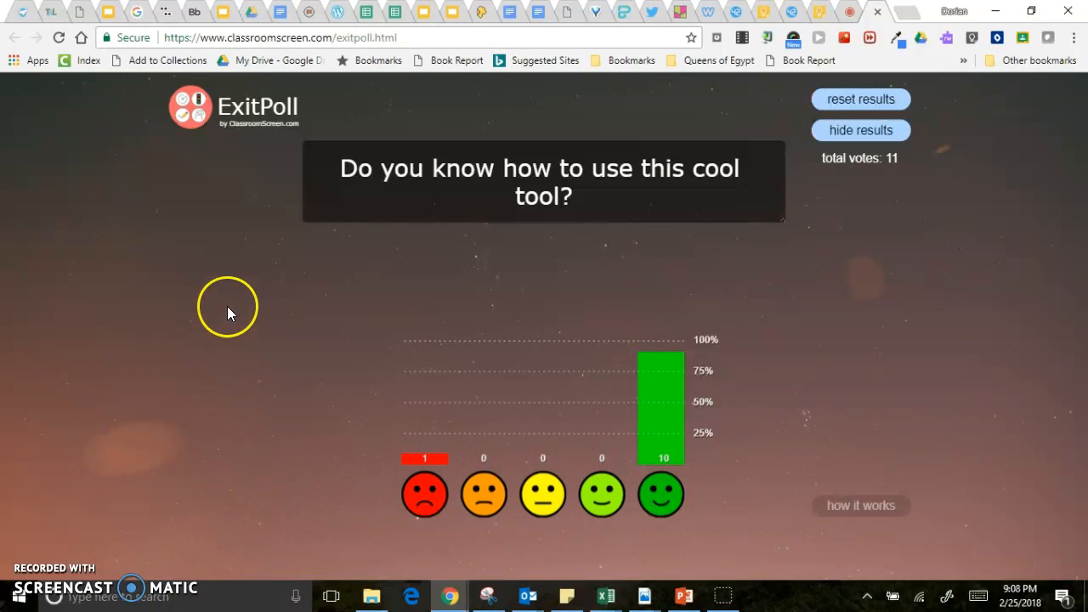
pyautogui.moveTo(121, 466)
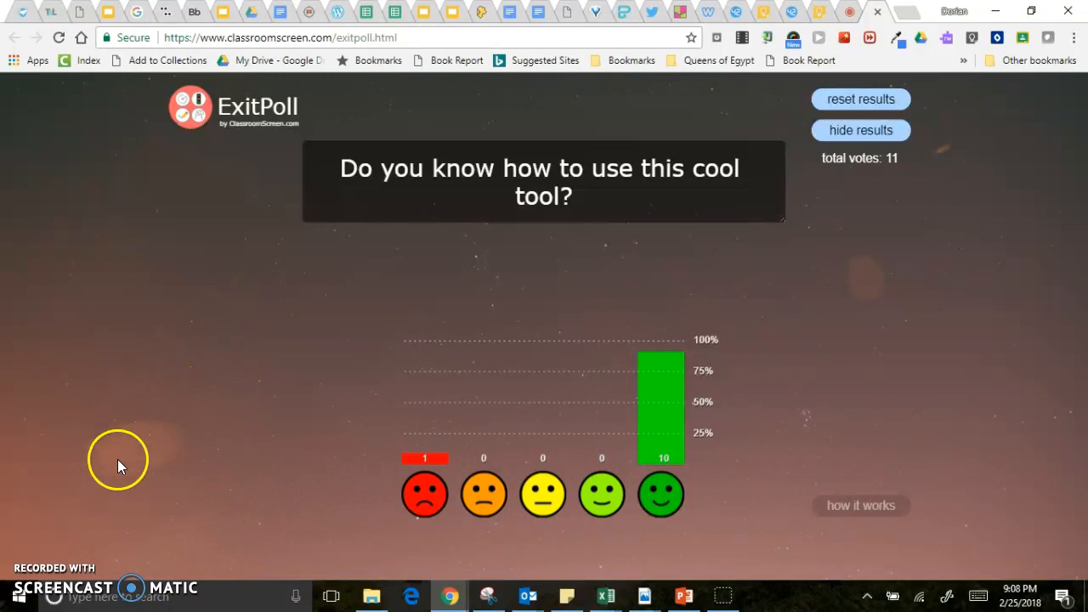